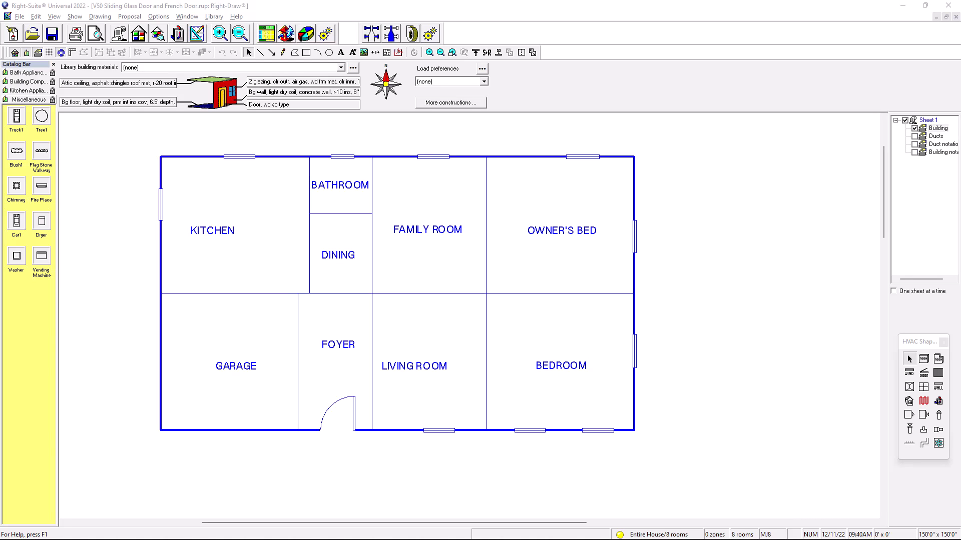
mouse_move(752, 328)
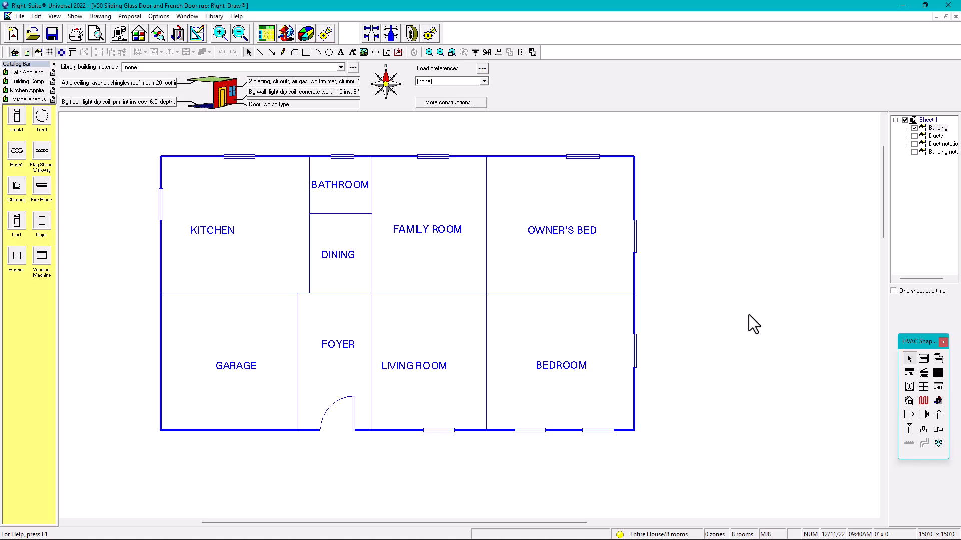
mouse_move(776, 366)
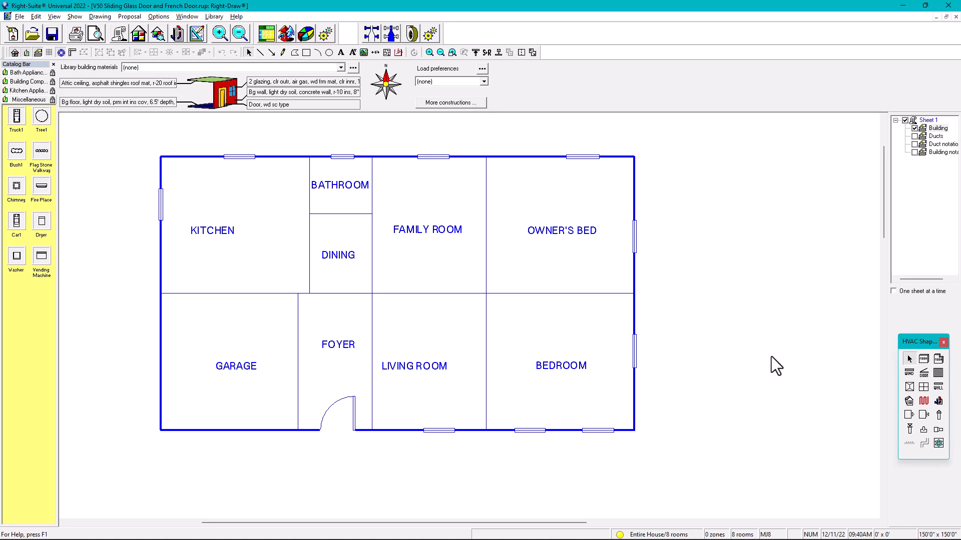
Step: Accept the grid and snap settings, then select the 13-by-12 ft Kitchen room
click(99, 16)
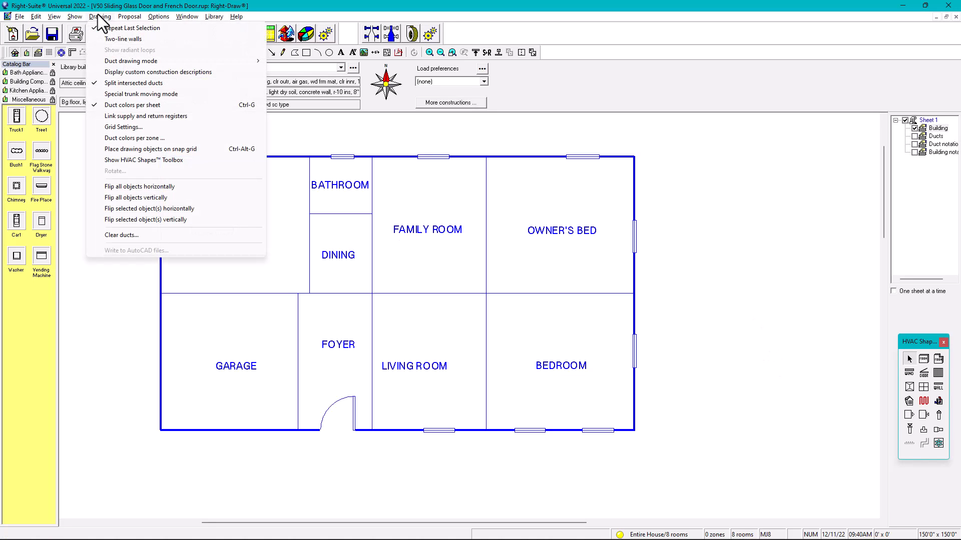
click(123, 127)
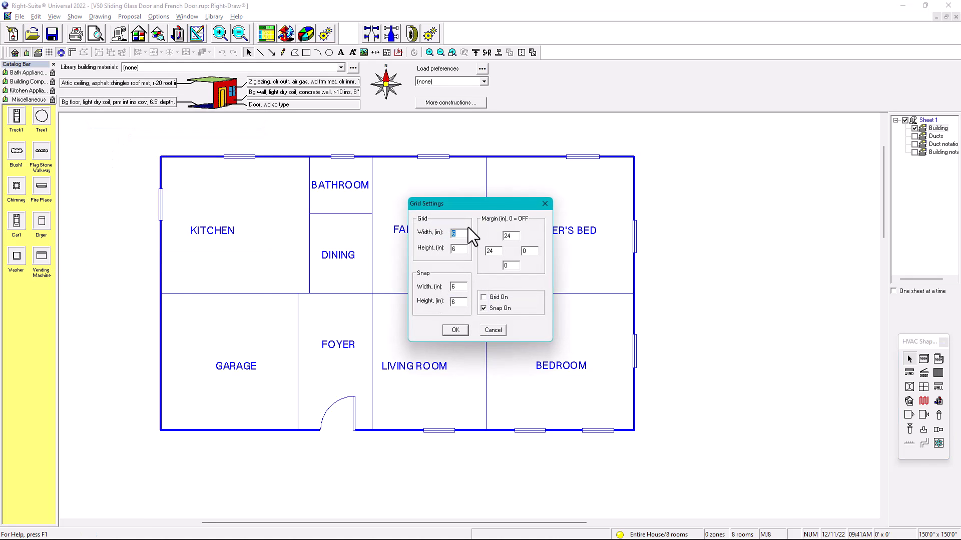
mouse_move(459, 252)
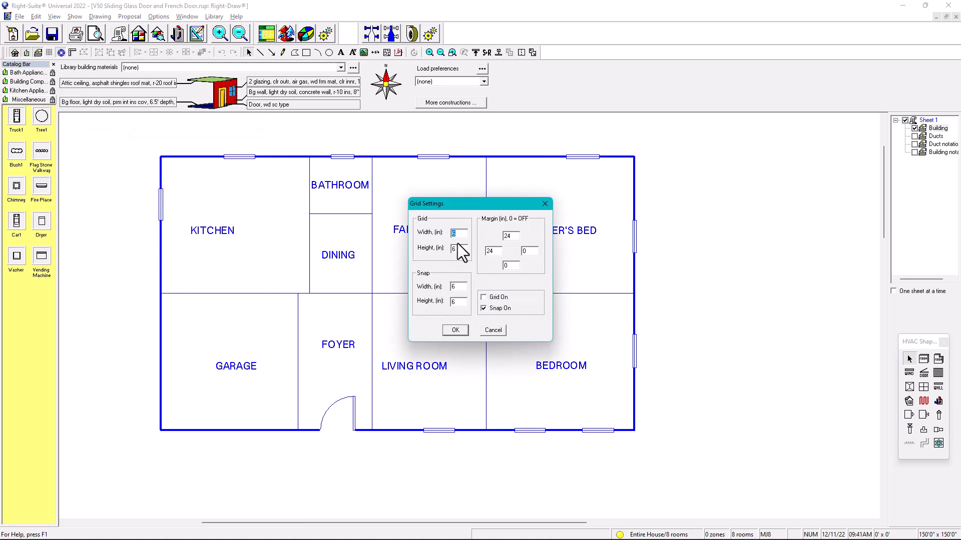
mouse_move(459, 325)
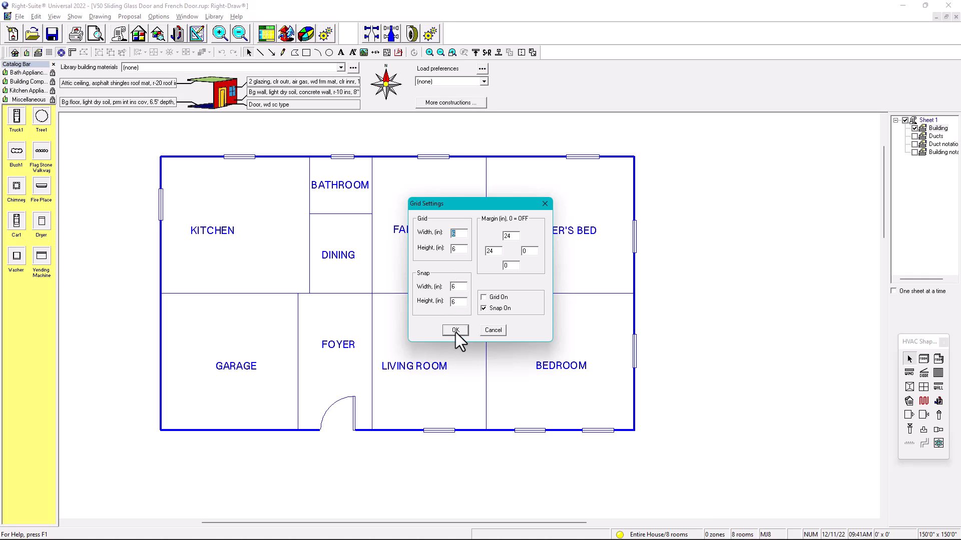
click(454, 330)
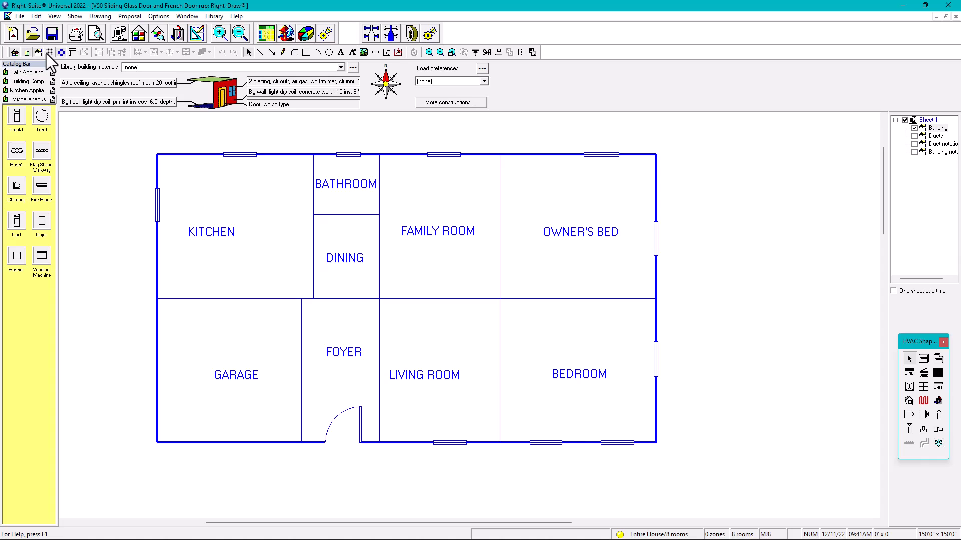
mouse_move(247, 186)
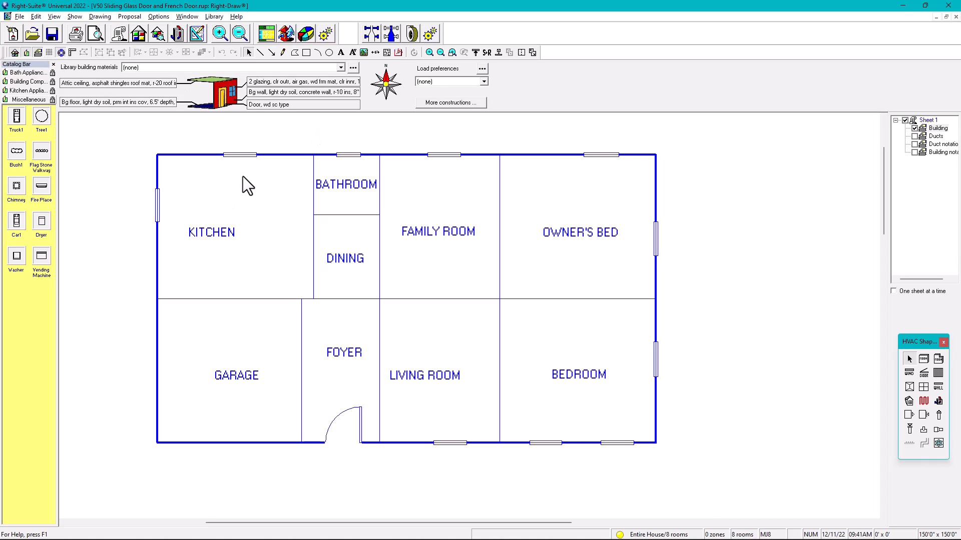
mouse_move(220, 245)
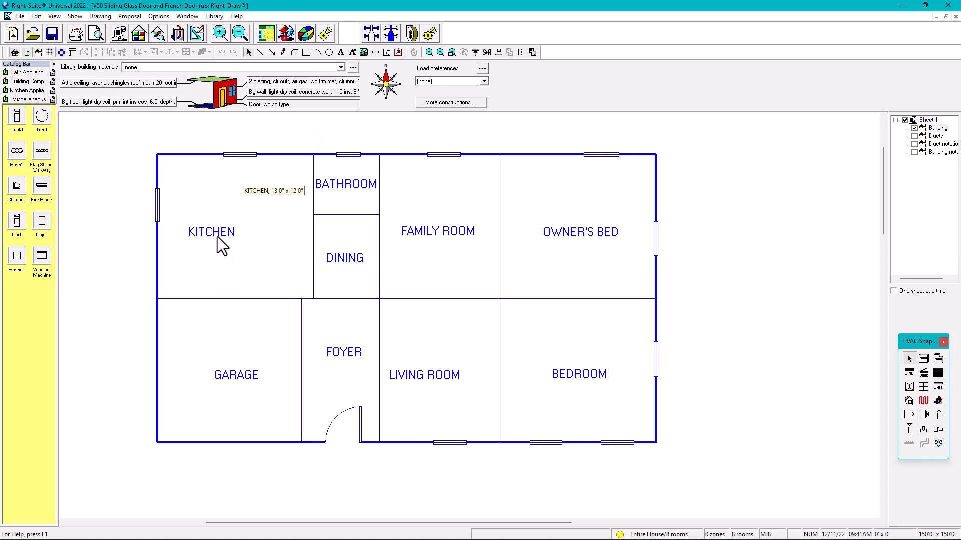
click(230, 239)
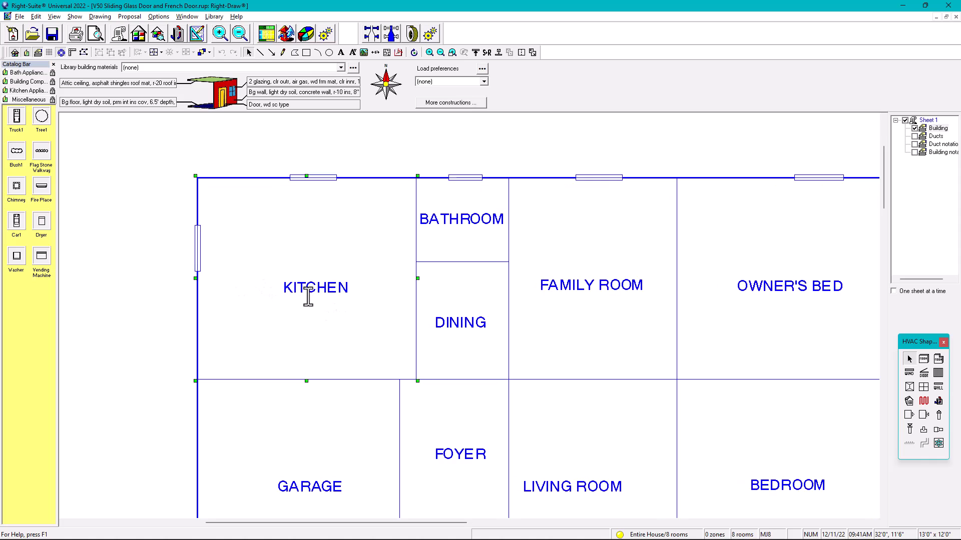
mouse_move(320, 290)
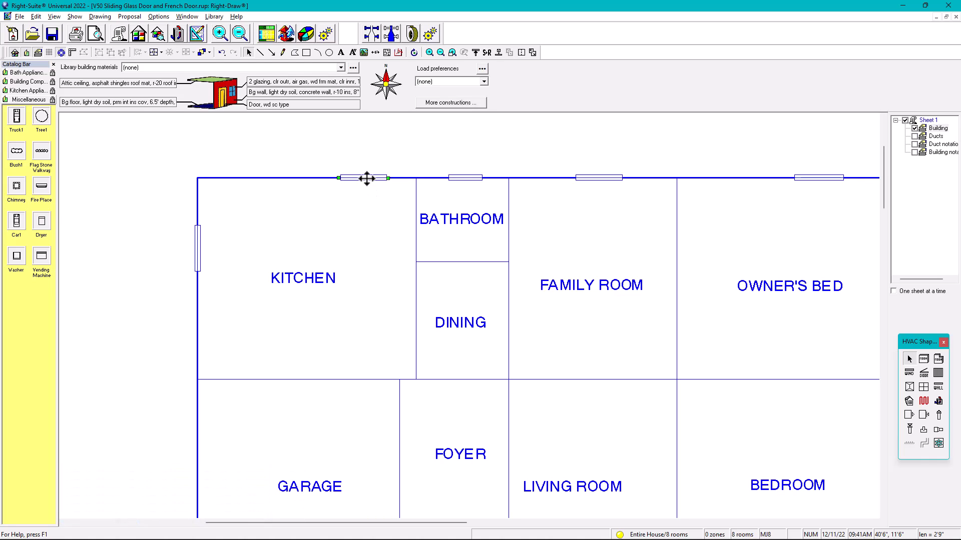
Step: In the kitchen window's property sheet, set width 5 ft and height 7.5 ft
double_click(367, 178)
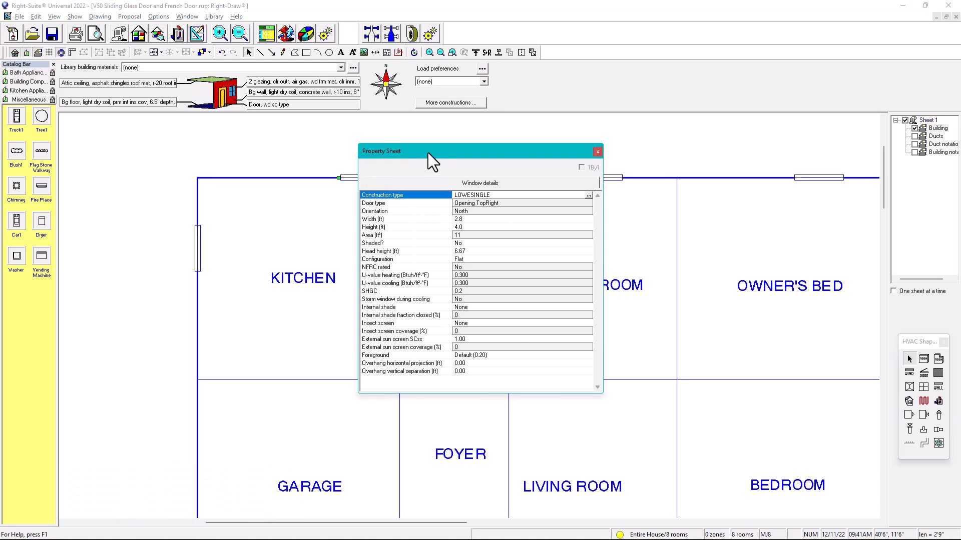
drag(430, 152, 533, 135)
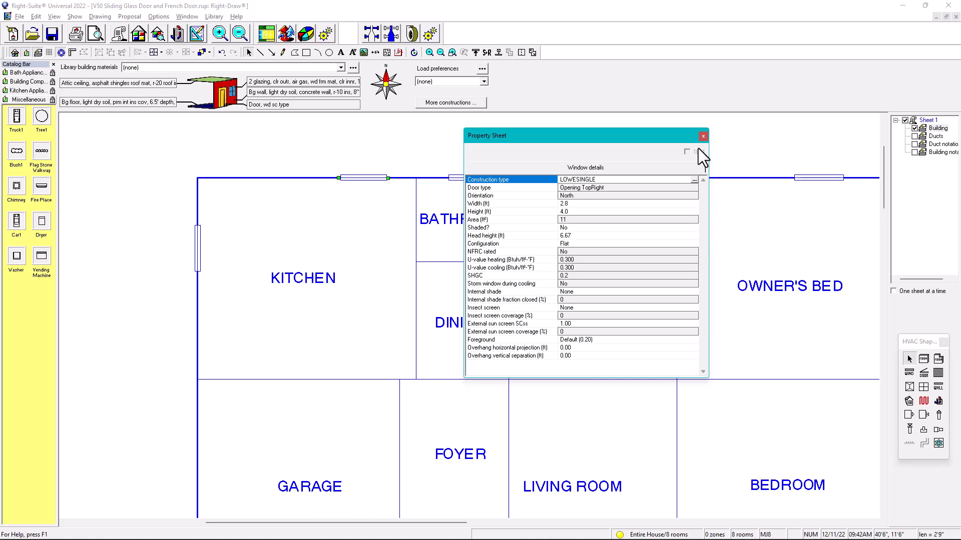
mouse_move(704, 158)
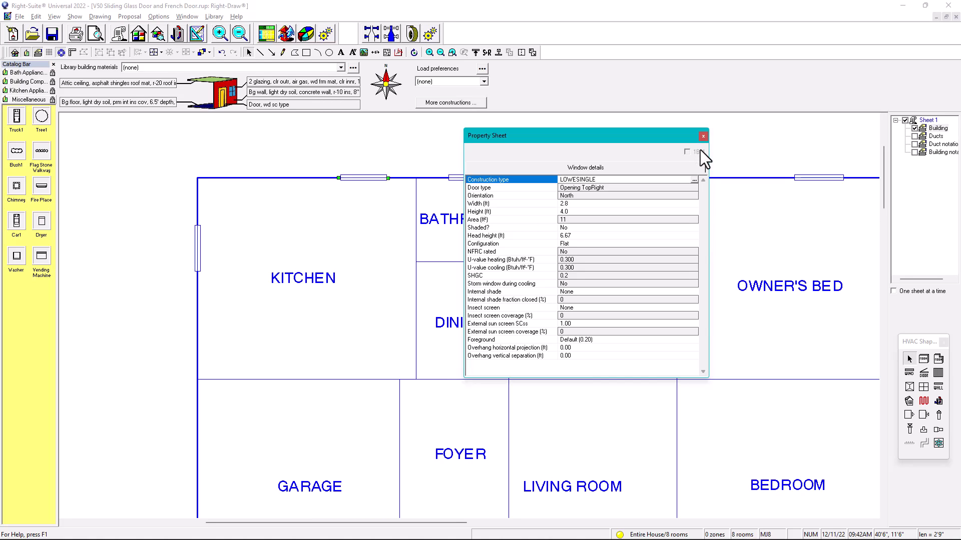
mouse_move(485, 223)
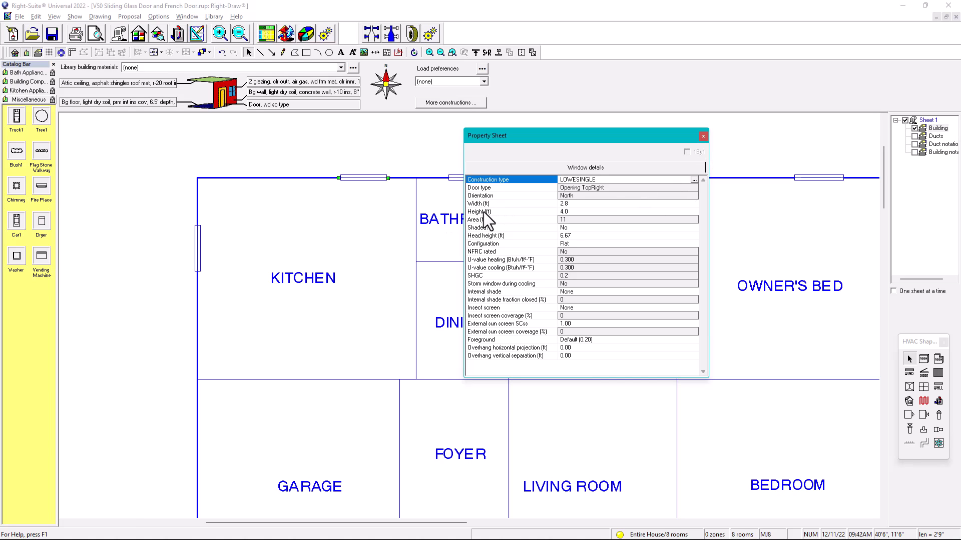
mouse_move(556, 218)
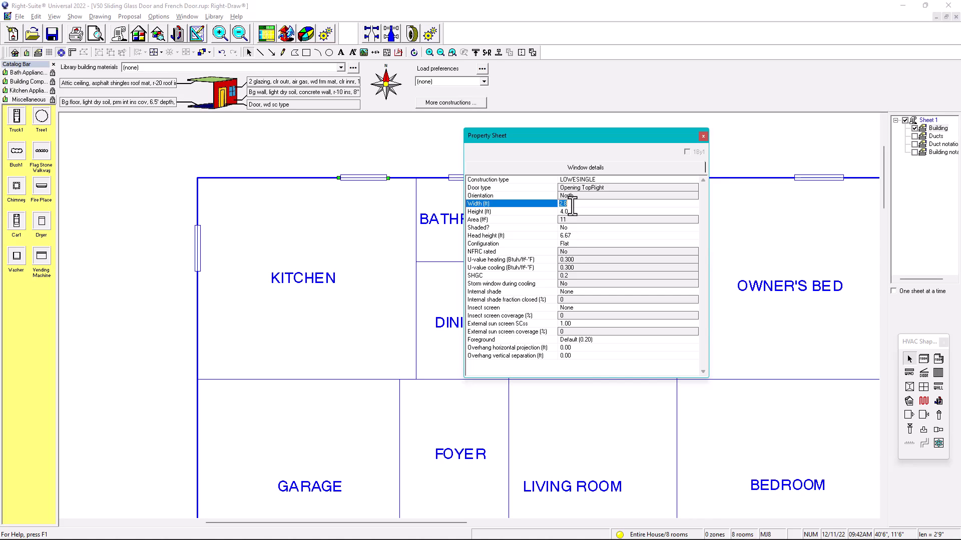
text(5)
click(628, 211)
text(7.5)
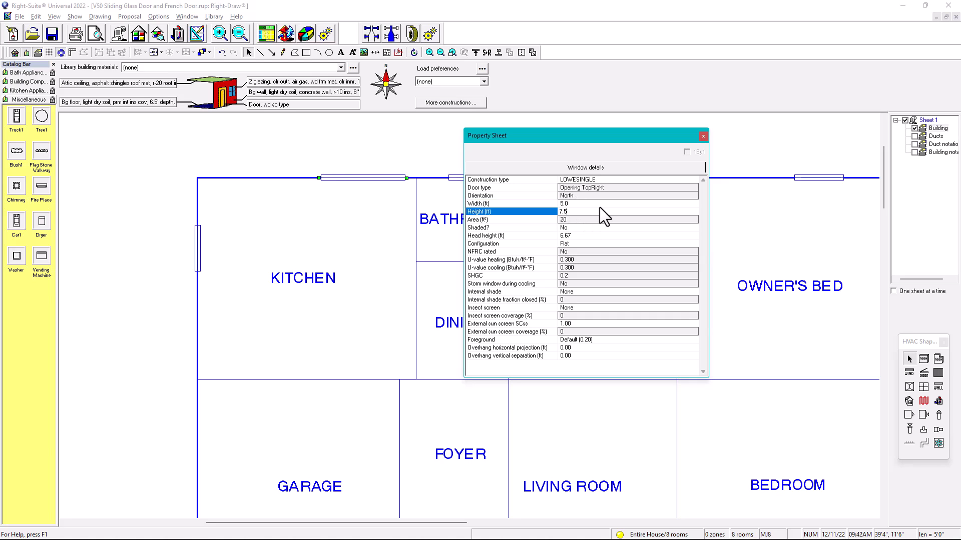
click(702, 135)
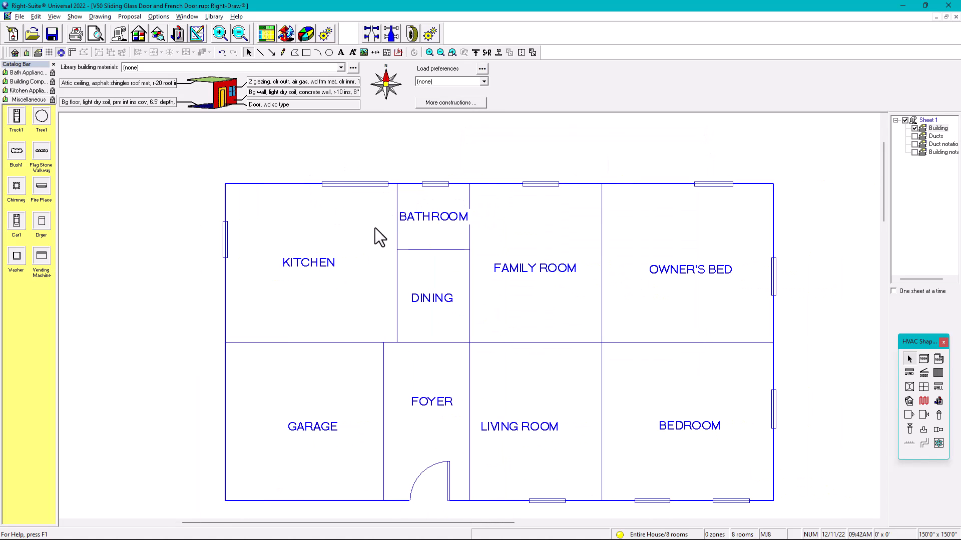
mouse_move(373, 196)
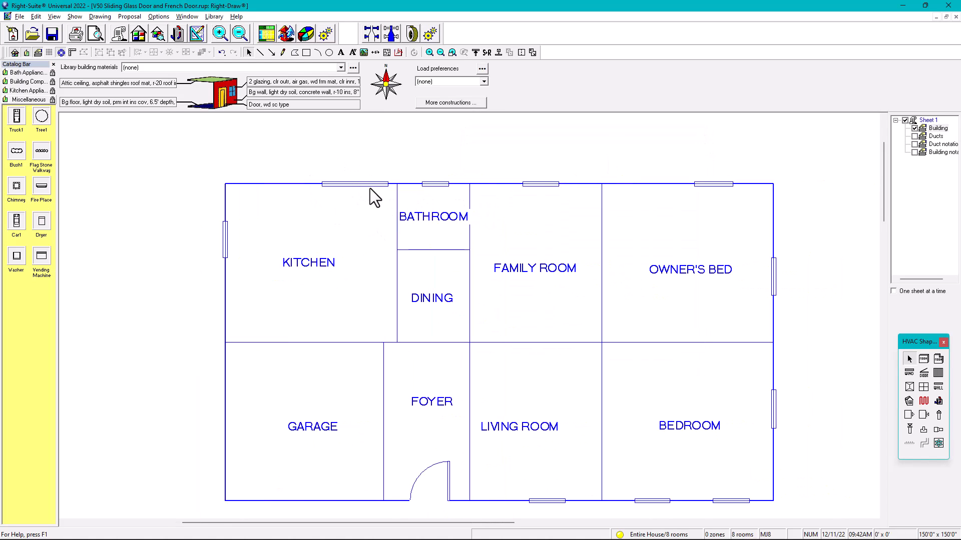
mouse_move(372, 195)
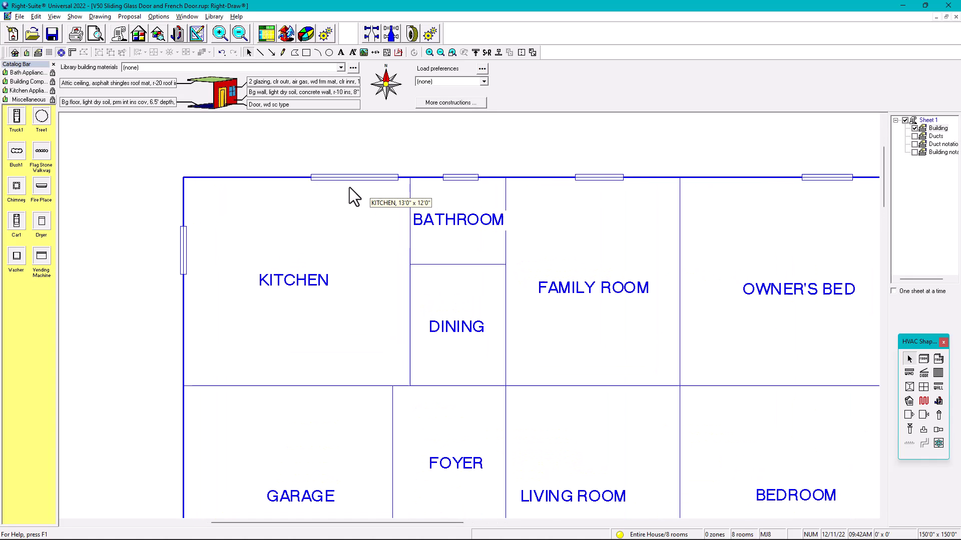
mouse_move(358, 187)
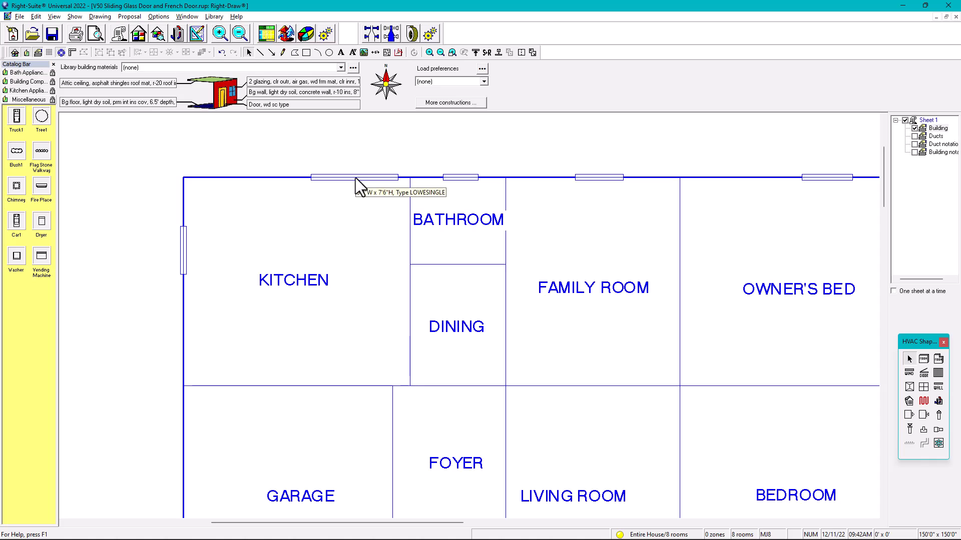
mouse_move(360, 187)
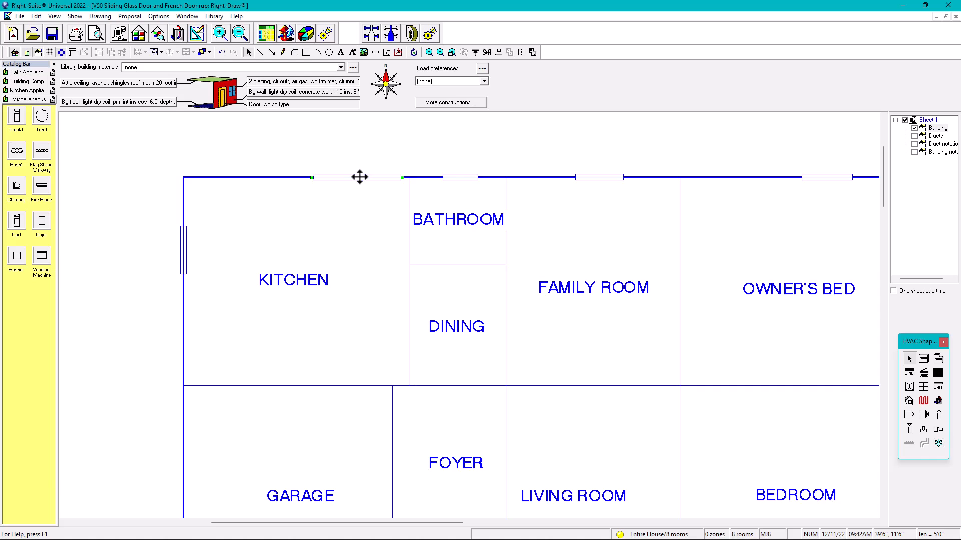
Step: Bring up the resized kitchen window's properties and its LOWESINGLE construction details
double_click(359, 177)
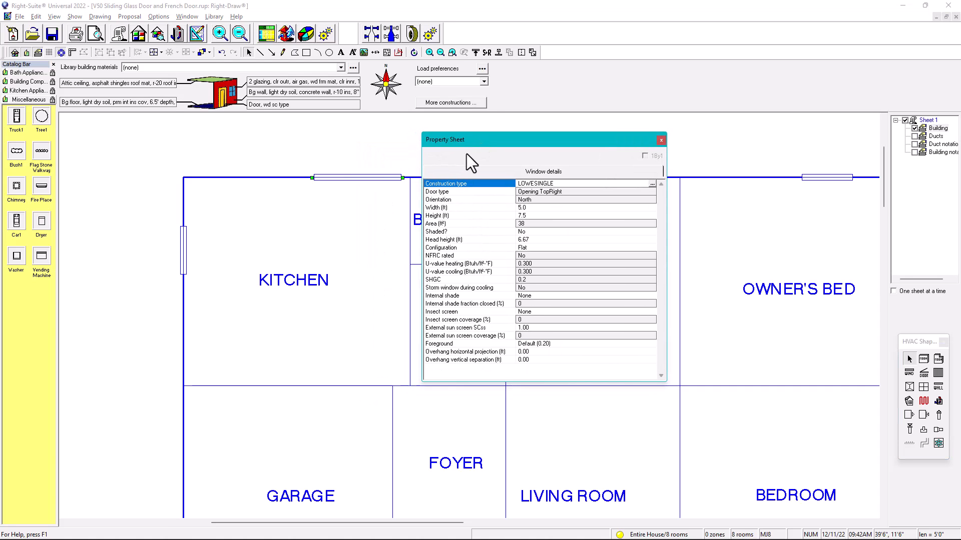
mouse_move(543, 193)
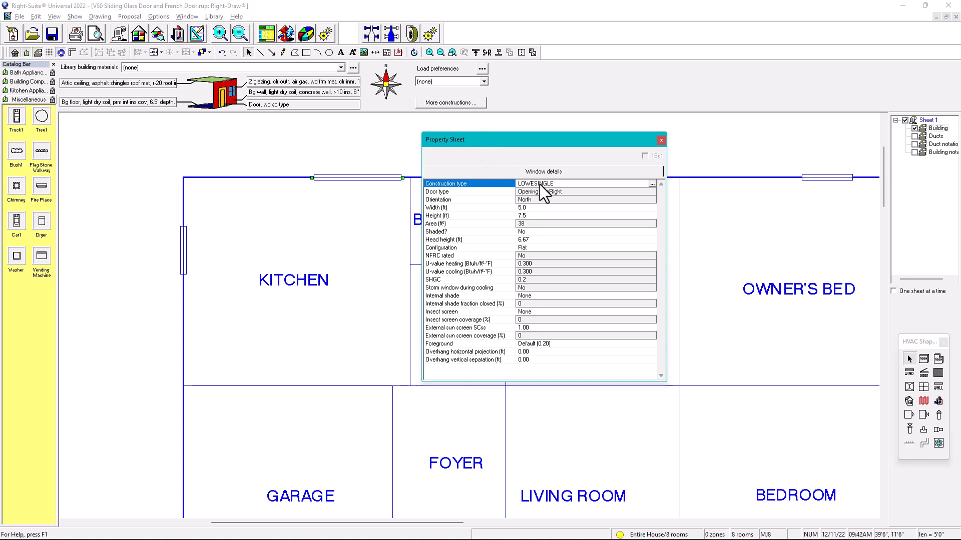
click(652, 183)
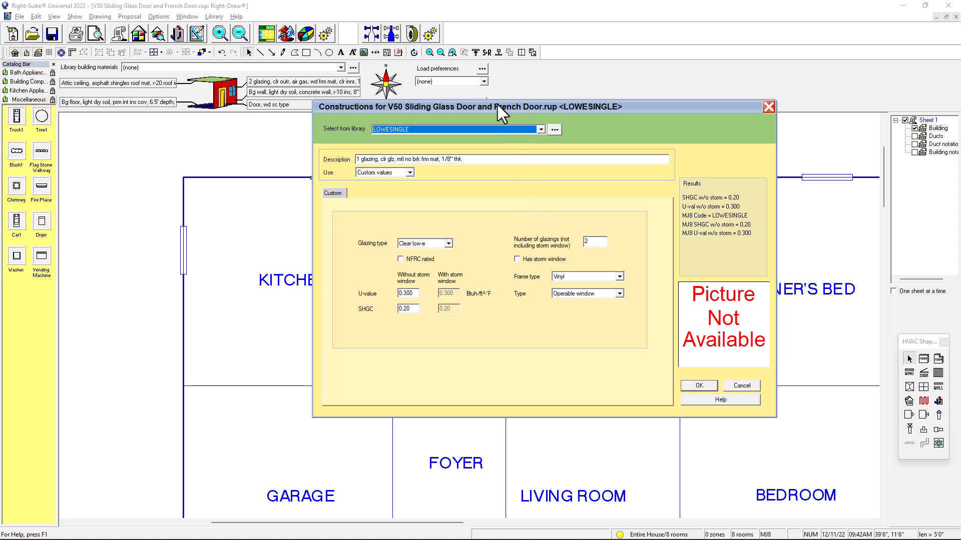
Step: Change the LOWESINGLE glazing type to Sliding glass door
drag(502, 107, 607, 93)
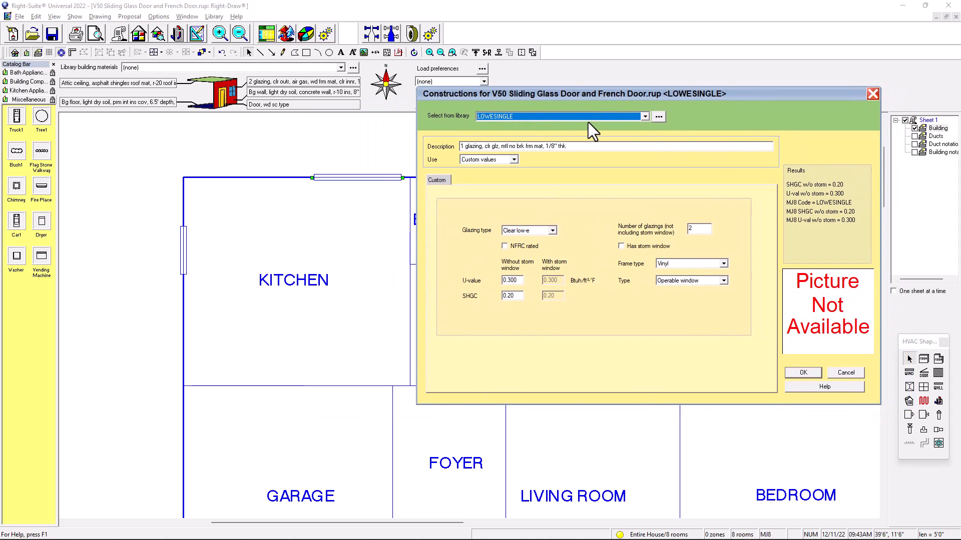
mouse_move(678, 266)
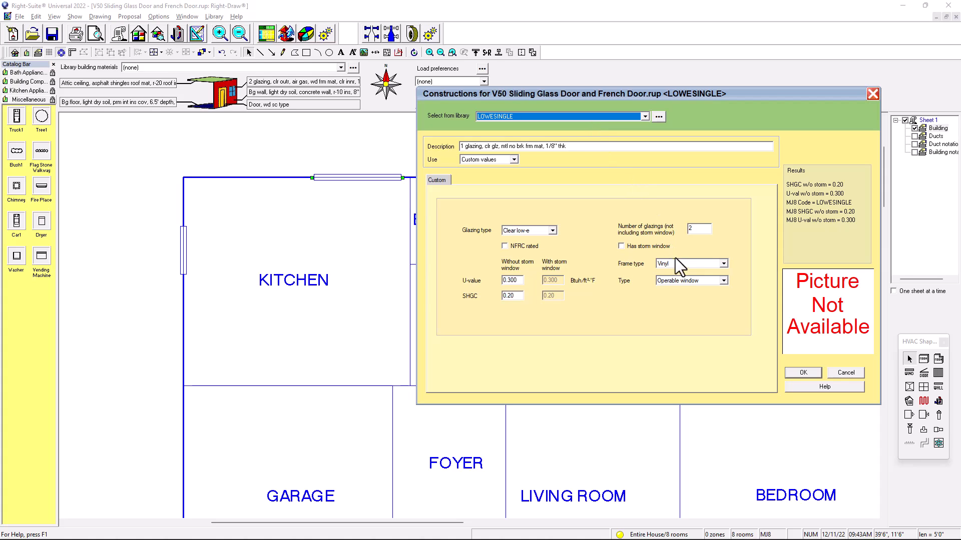
mouse_move(629, 300)
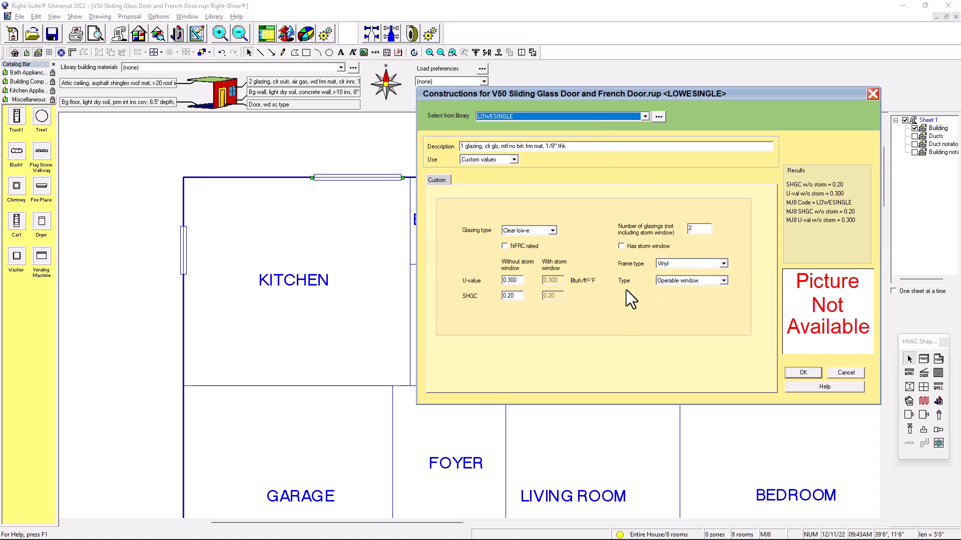
click(725, 280)
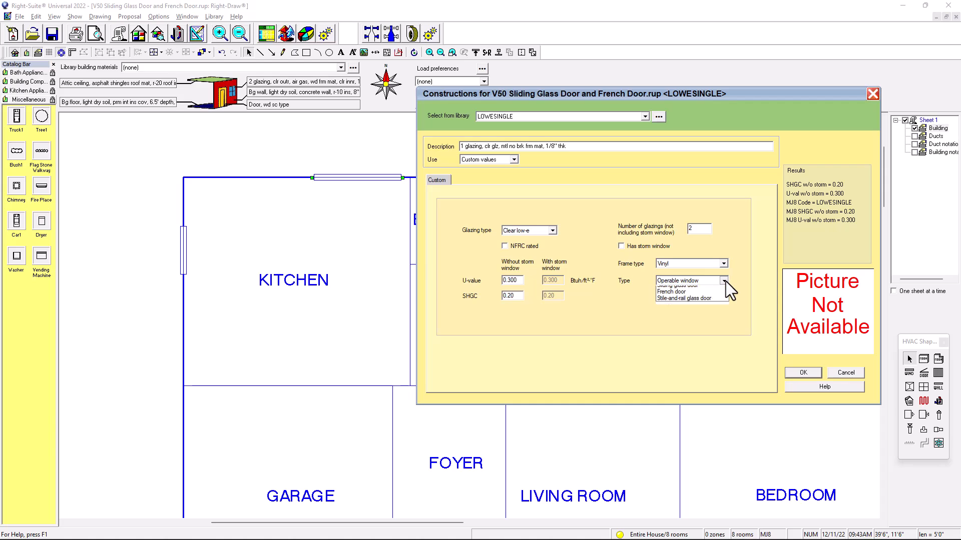
click(727, 280)
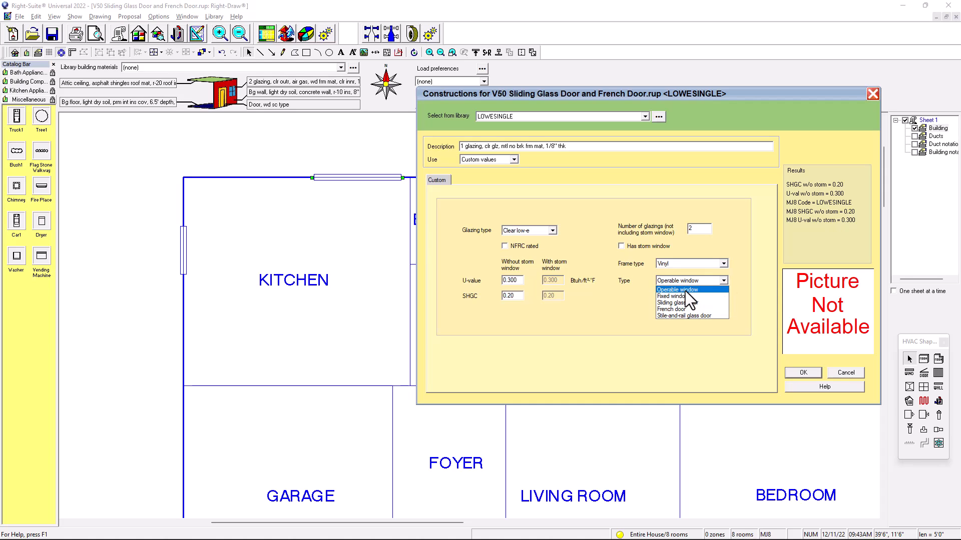
mouse_move(674, 302)
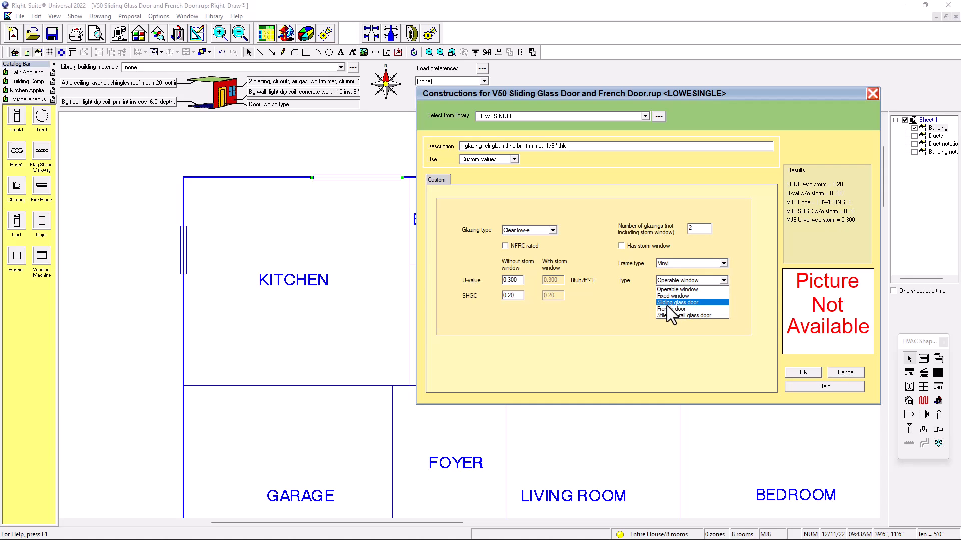
mouse_move(691, 312)
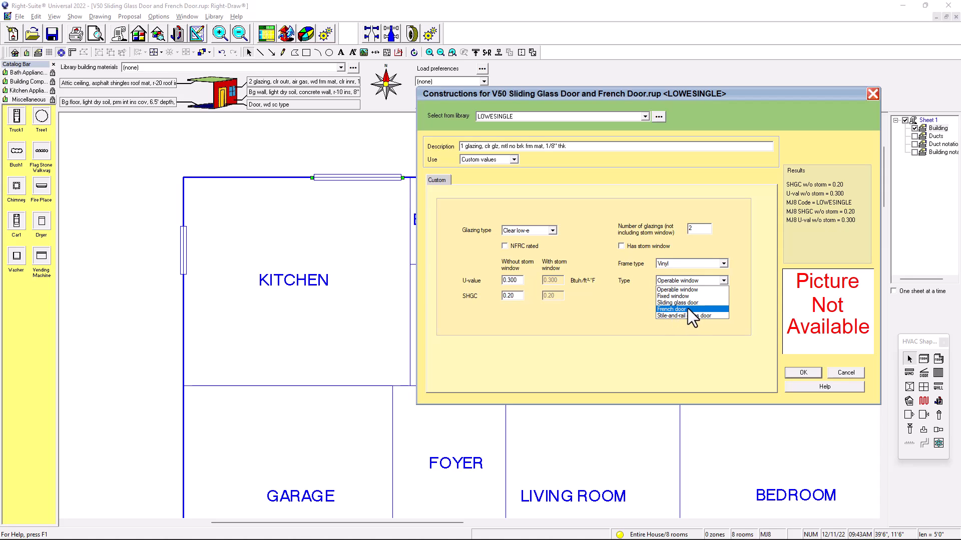
click(677, 302)
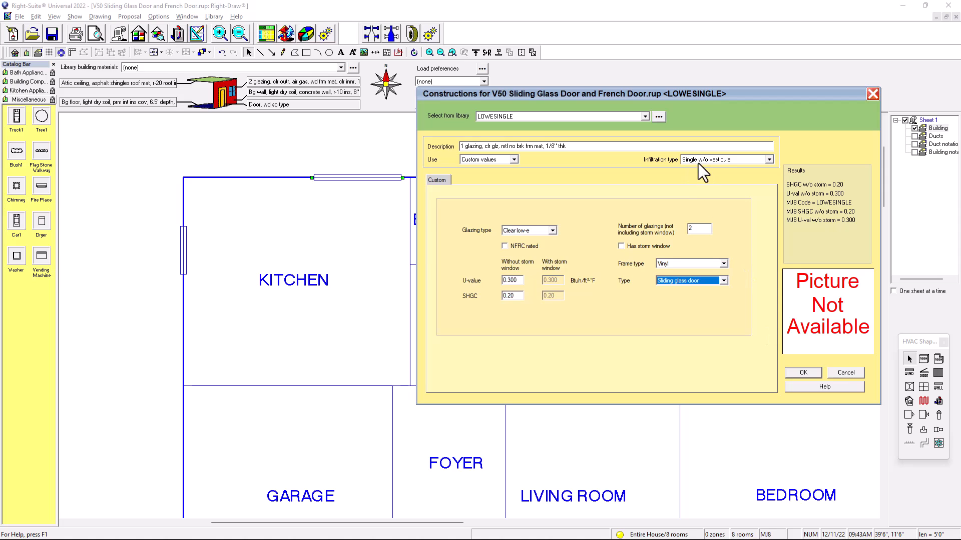
Step: Keep single-without-vestibule infiltration and vinyl frame, and inspect the 0.300 U-value
click(769, 159)
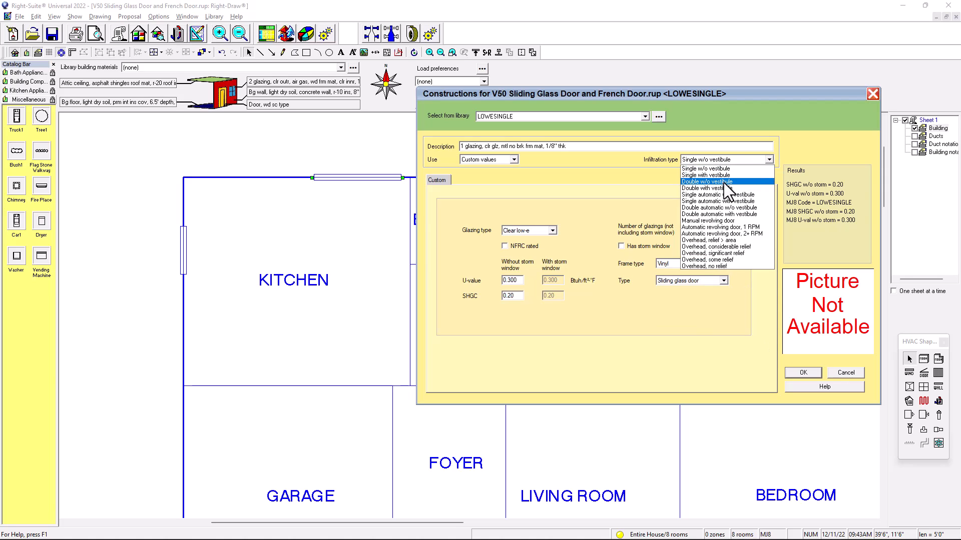
click(705, 168)
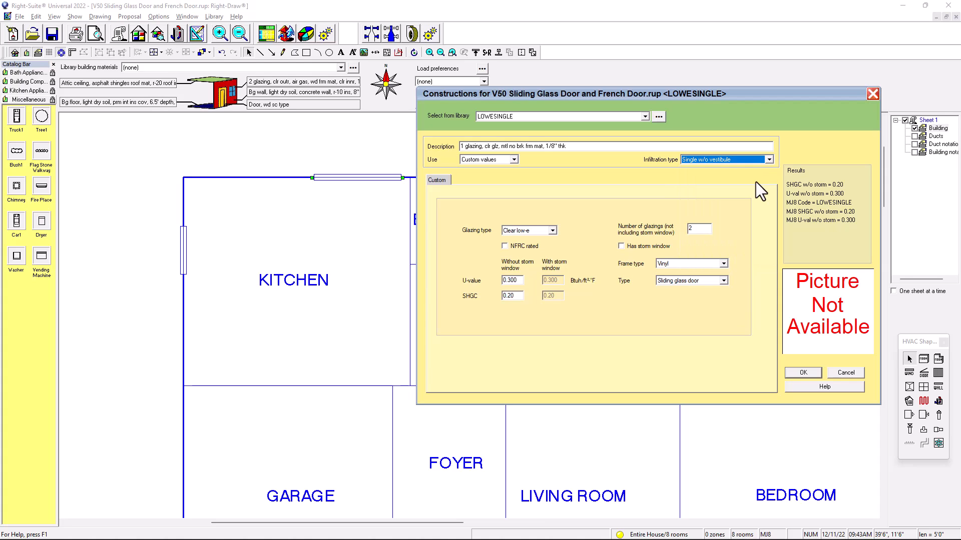
mouse_move(753, 283)
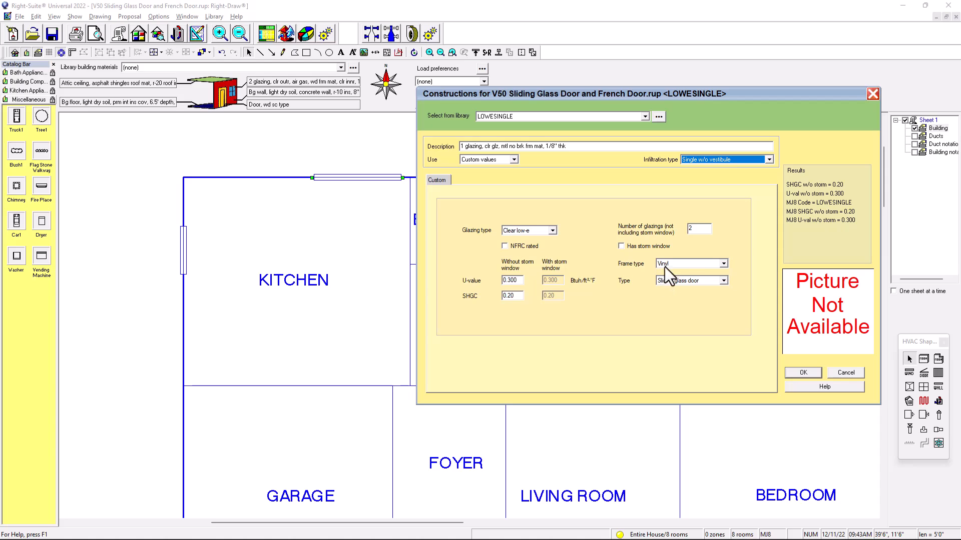
click(721, 263)
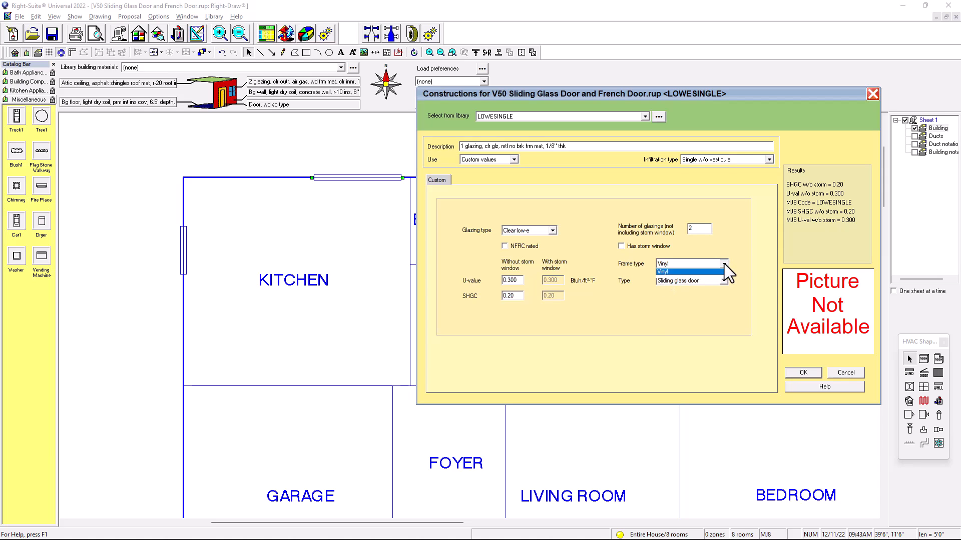
click(724, 263)
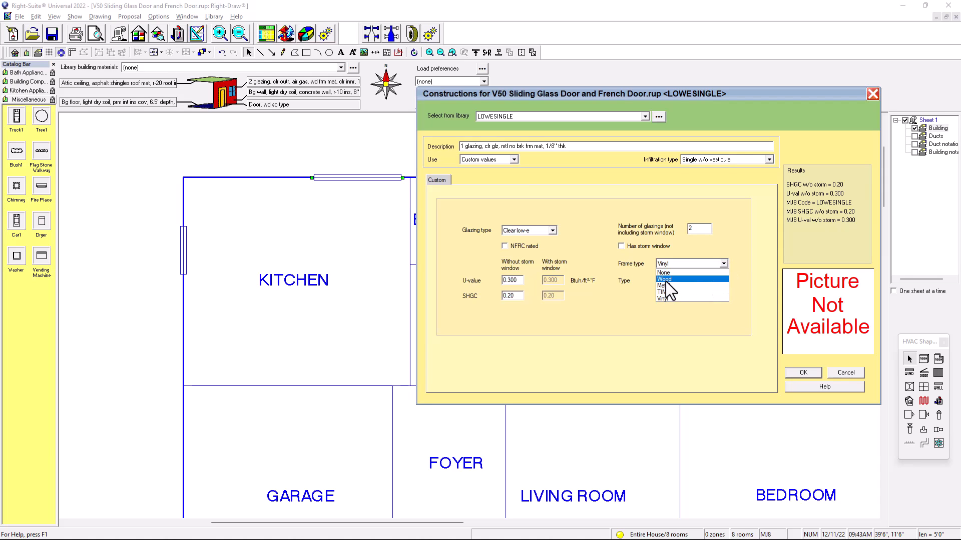
mouse_move(727, 276)
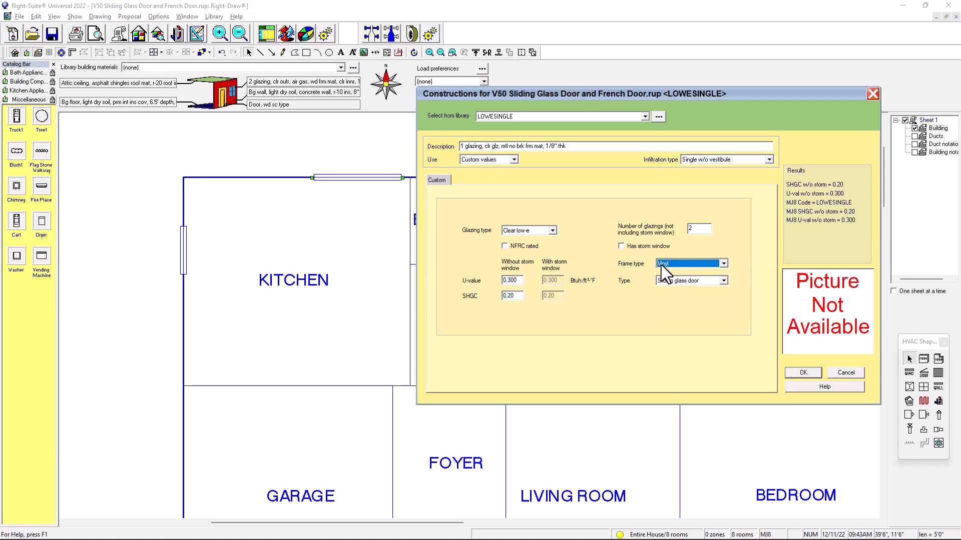
mouse_move(468, 297)
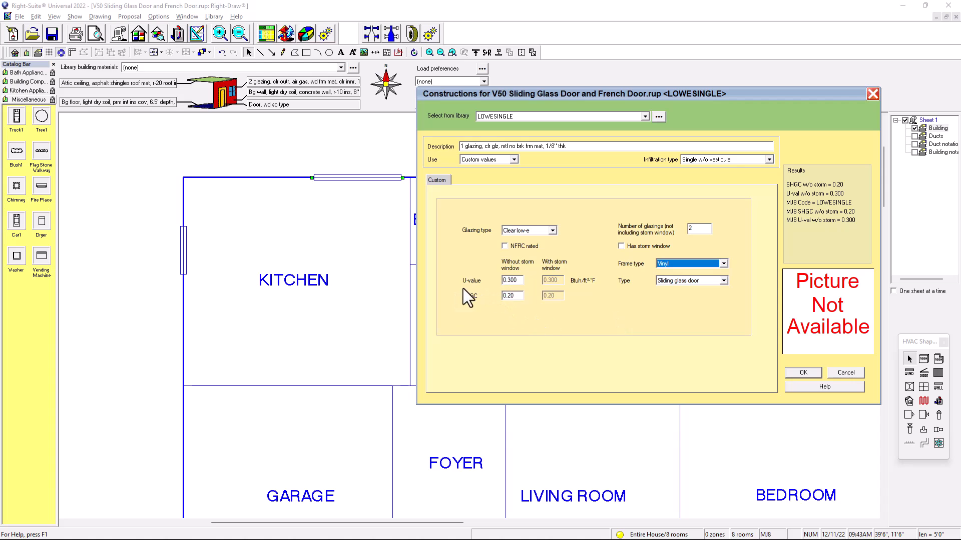
click(511, 280)
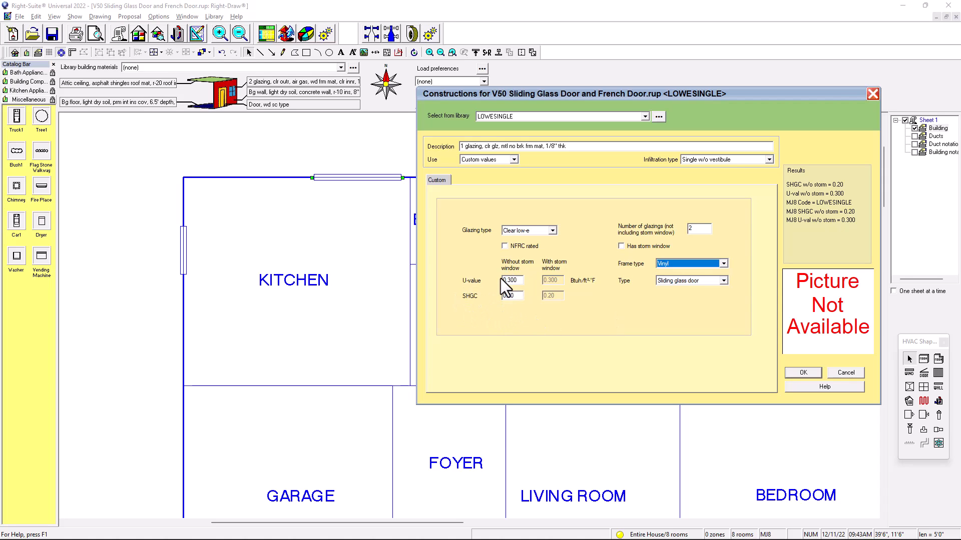
click(510, 294)
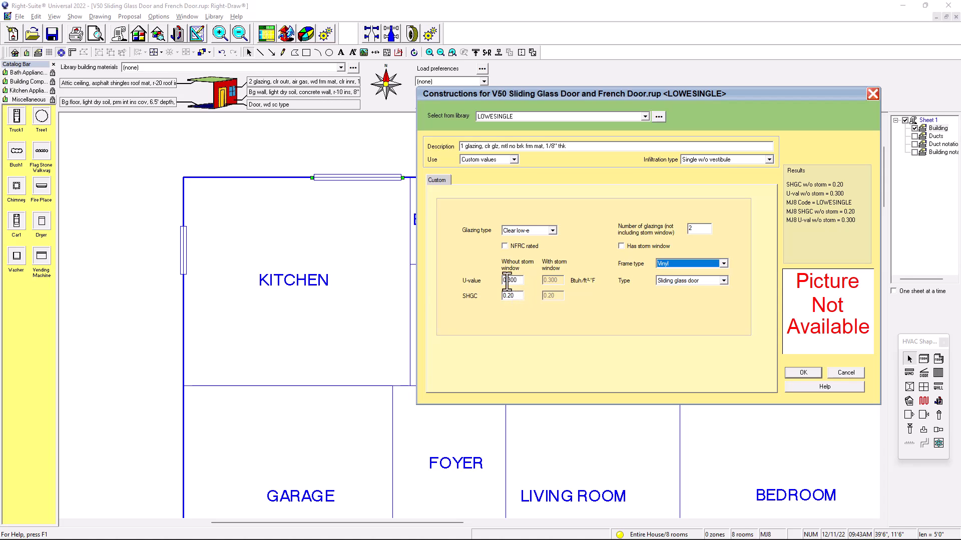
mouse_move(509, 257)
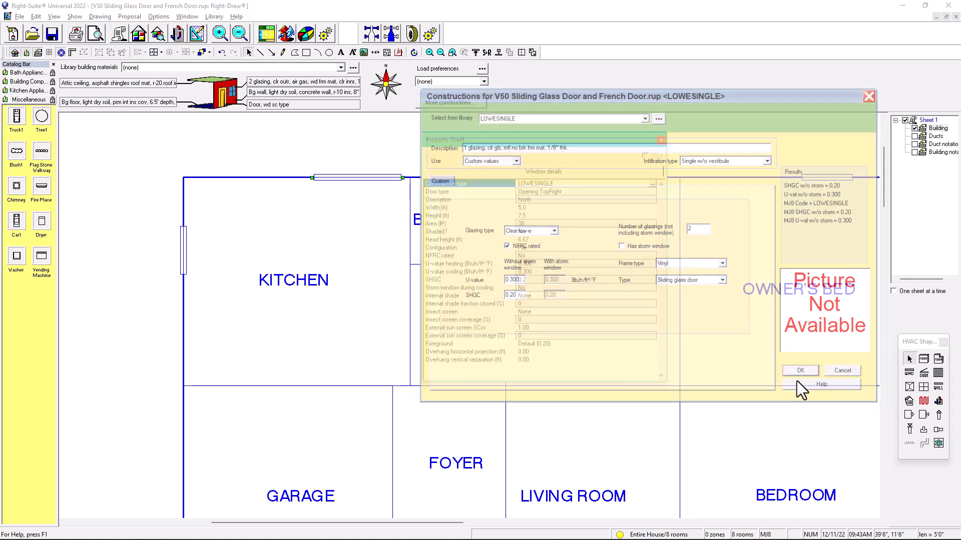
Step: Accept the construction settings and close the door's property sheet
click(800, 371)
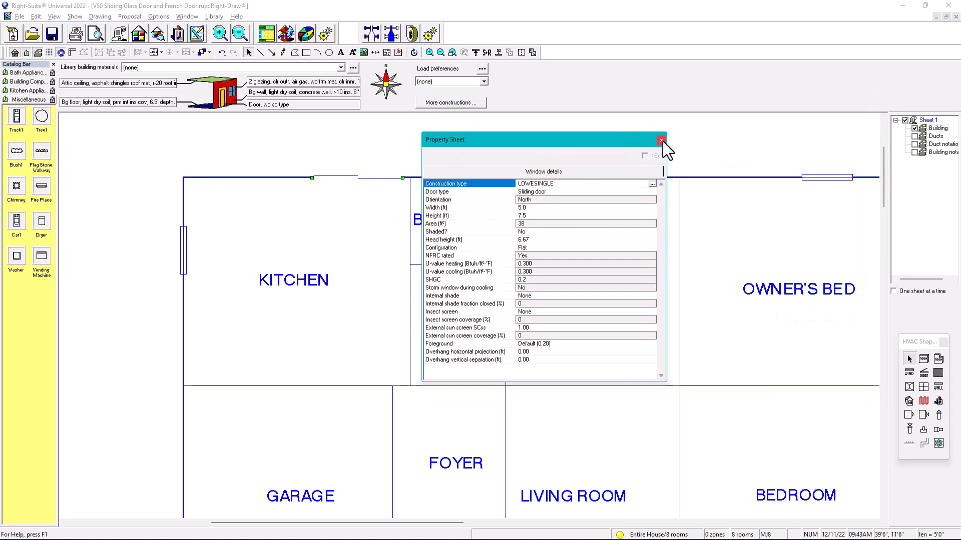
click(661, 139)
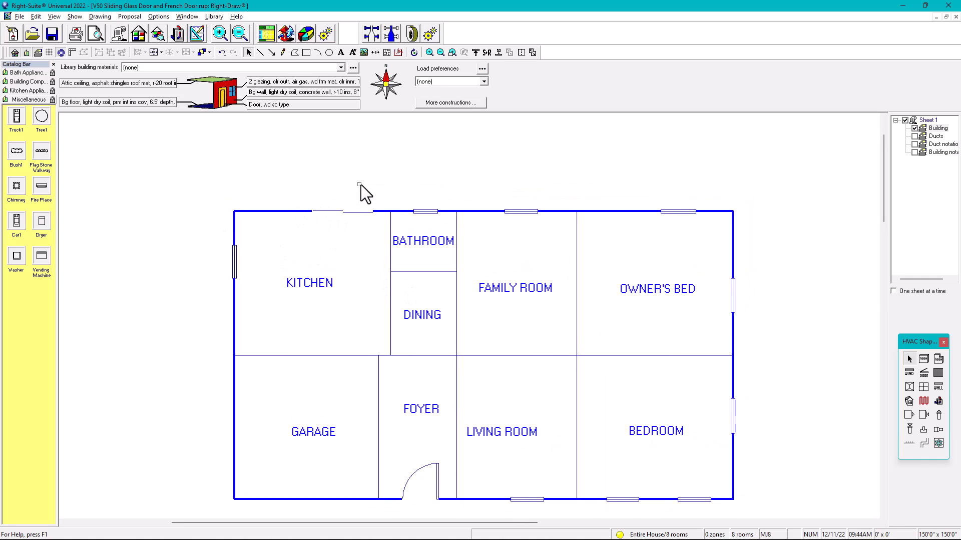
mouse_move(363, 196)
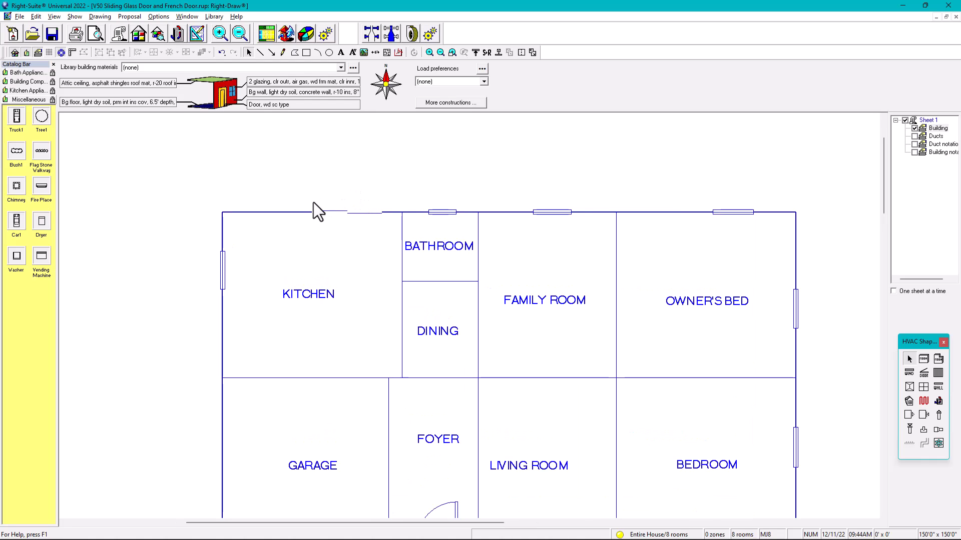
Step: Select the kitchen's top-wall sliding door and bring up its LOWESINGLE construction settings
click(343, 212)
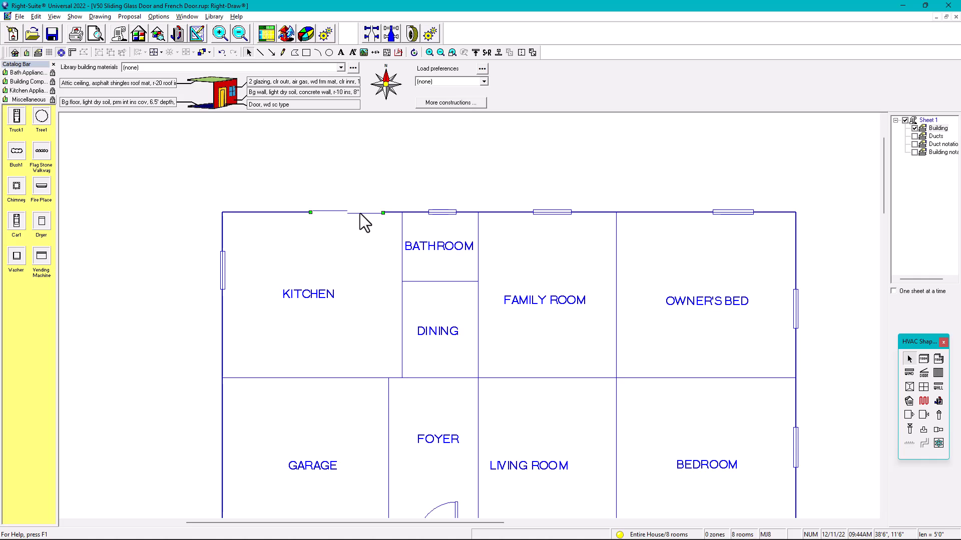
double_click(309, 212)
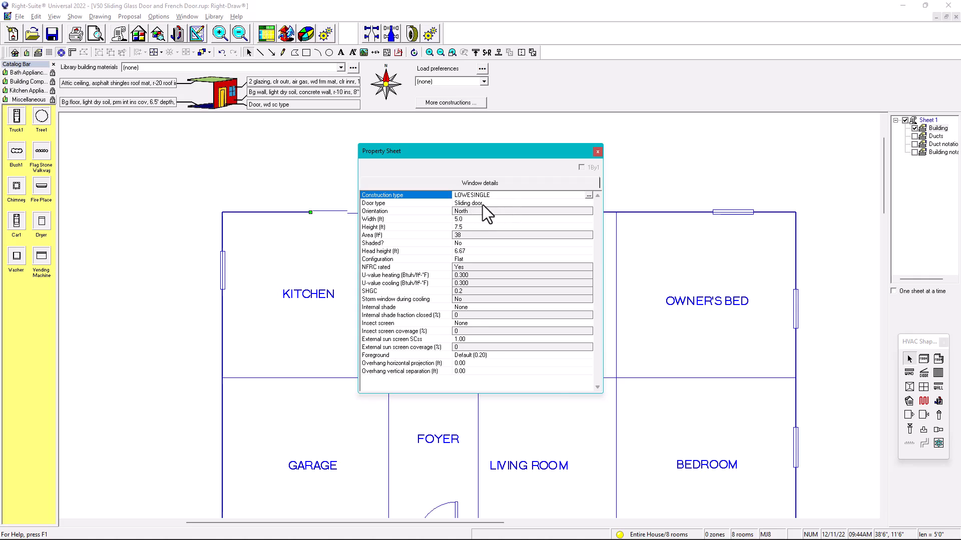
mouse_move(493, 214)
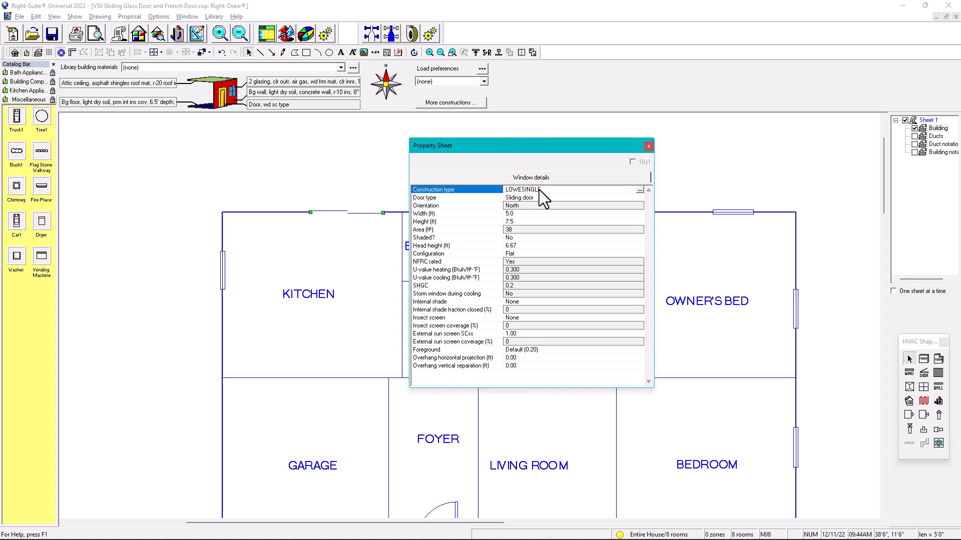
click(639, 189)
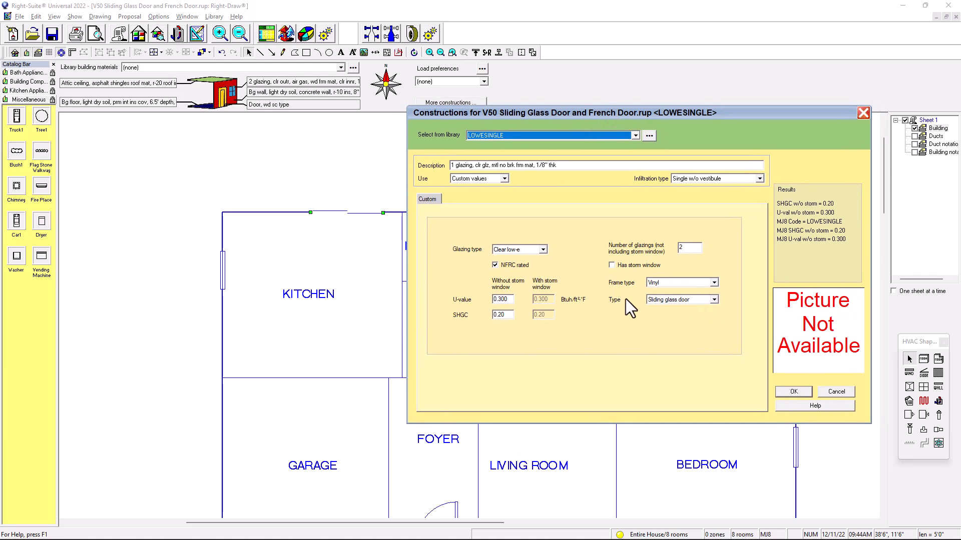
Step: Change the LOWESINGLE type to French door and apply it
click(715, 299)
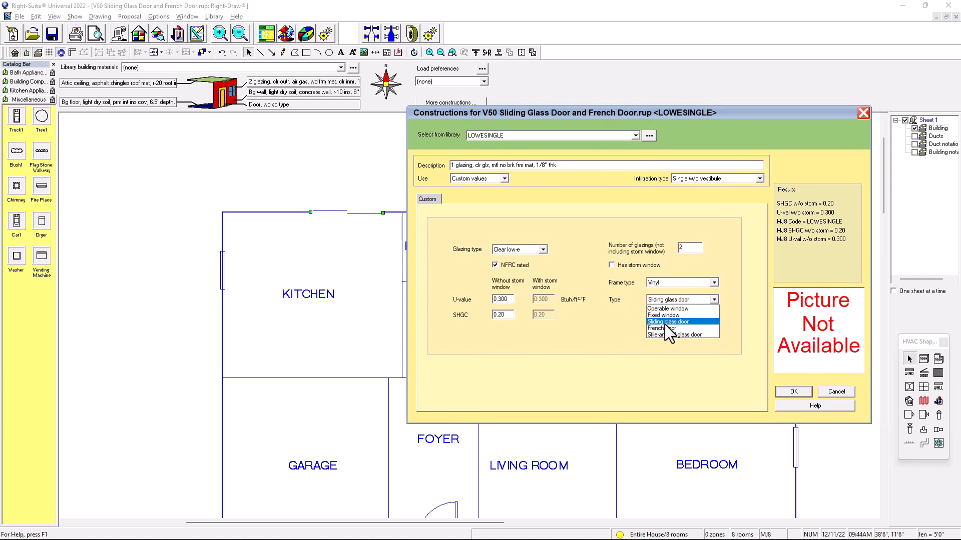
click(660, 330)
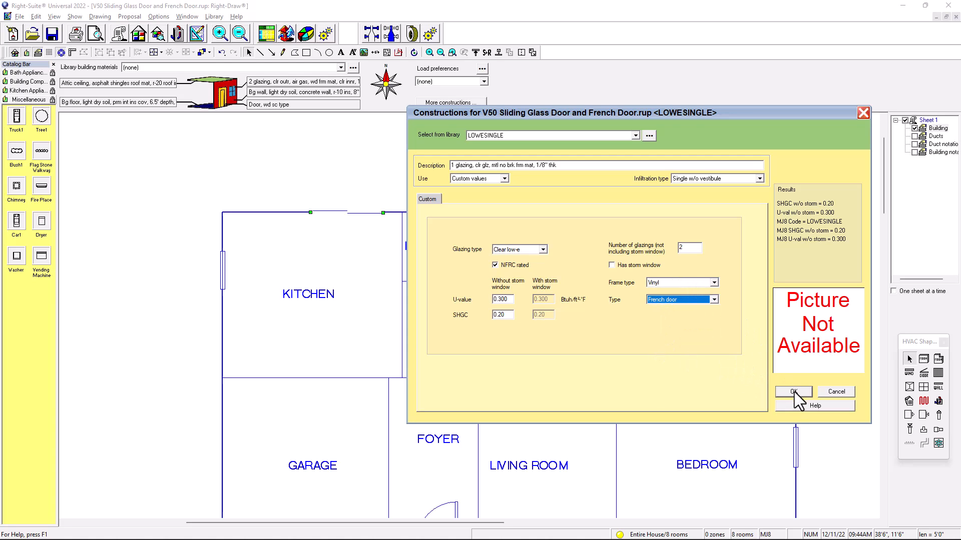
click(793, 392)
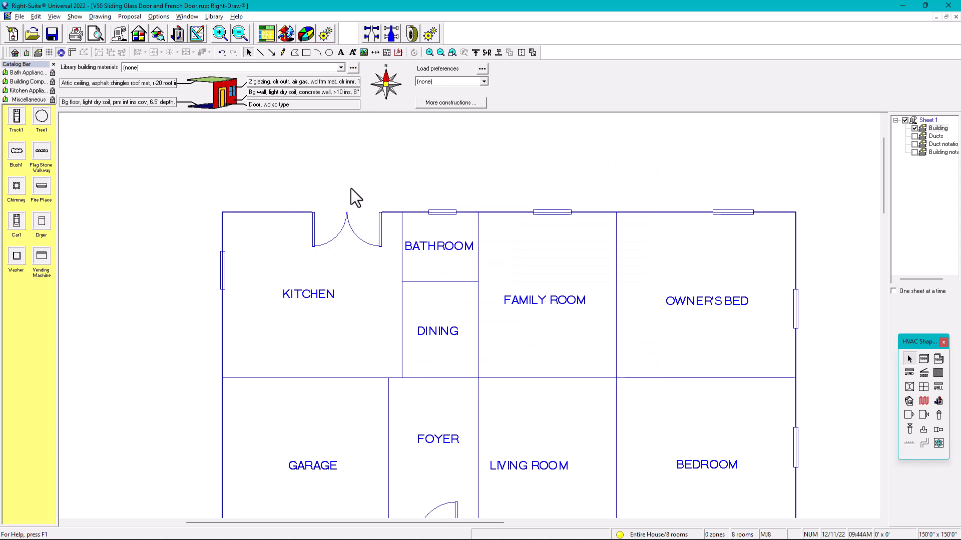
mouse_move(432, 239)
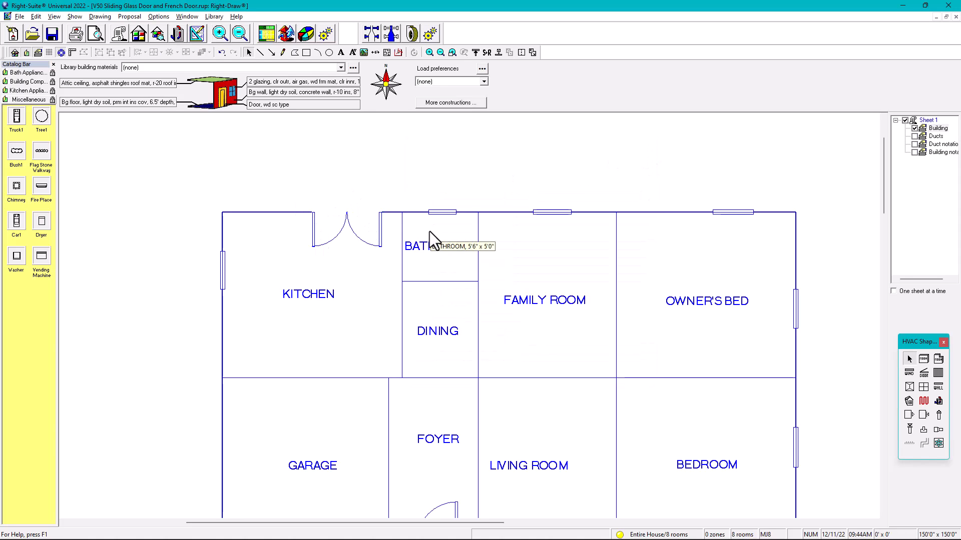
mouse_move(438, 233)
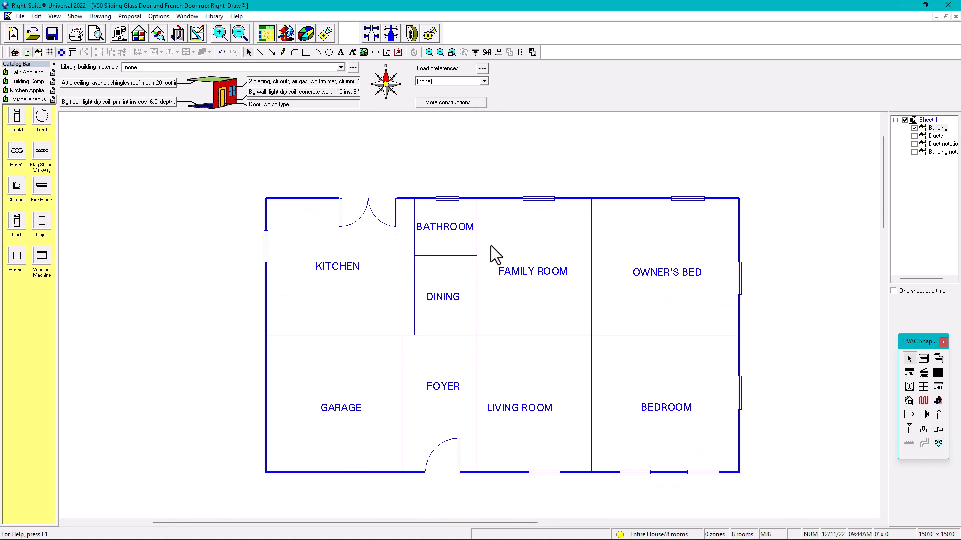
mouse_move(211, 239)
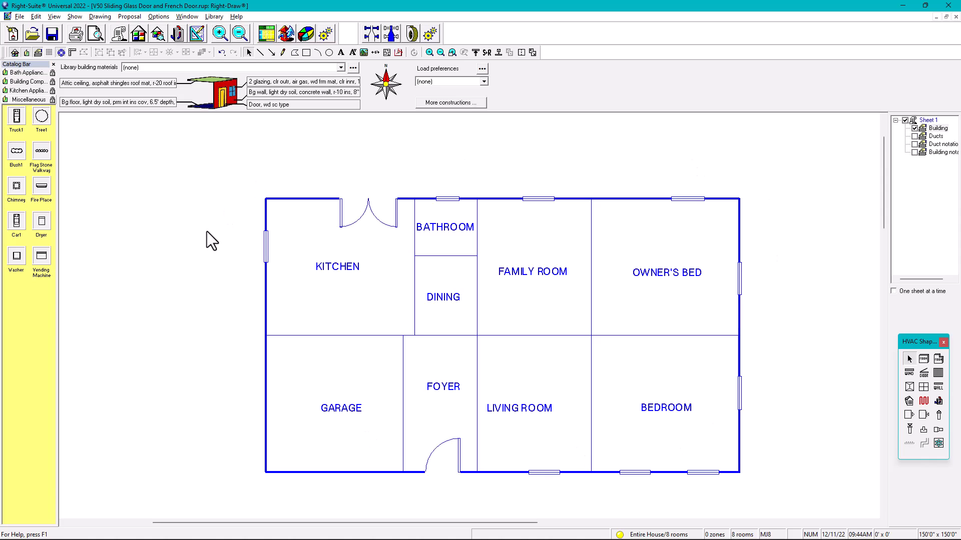
mouse_move(32, 178)
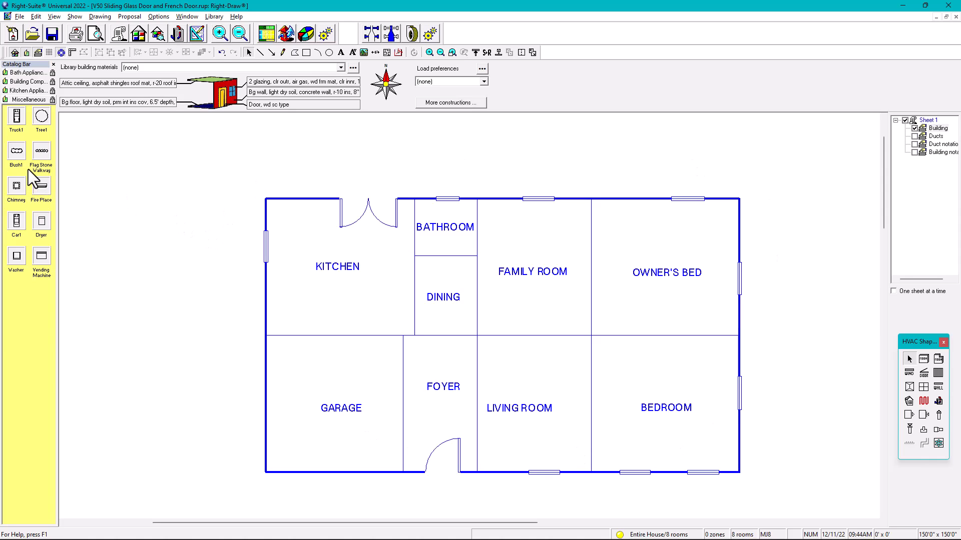
mouse_move(40, 231)
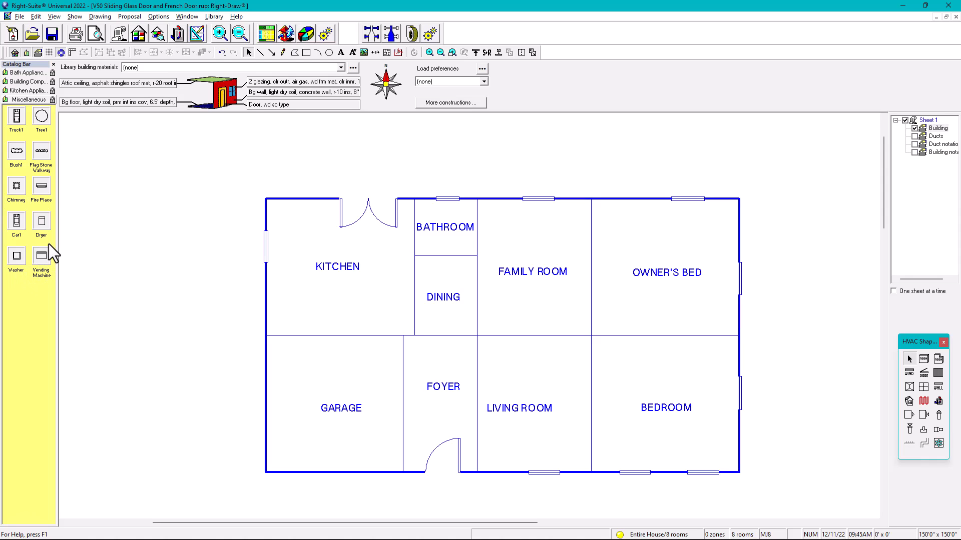
mouse_move(24, 98)
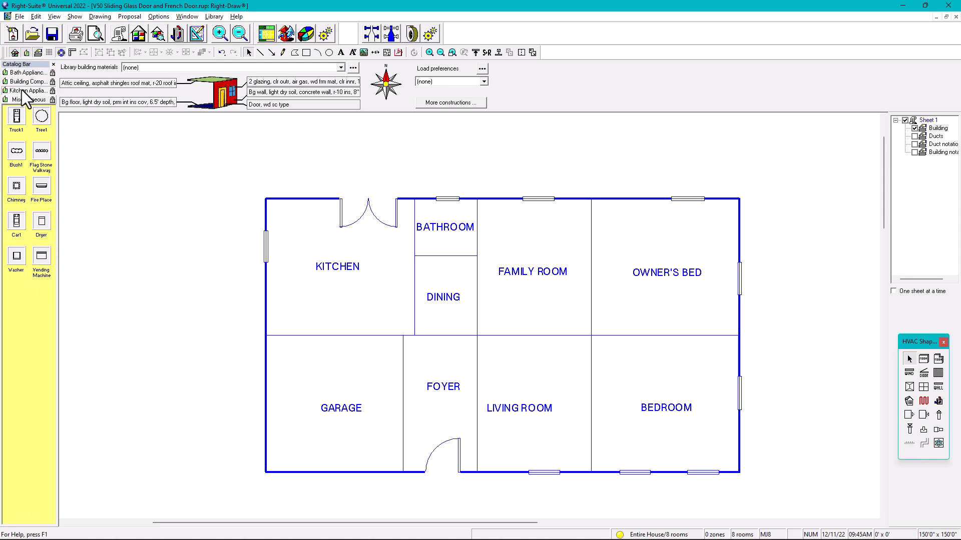
Step: Place Refrig 2 in the kitchen's top-left corner and pick Stove1 to place below it
click(28, 90)
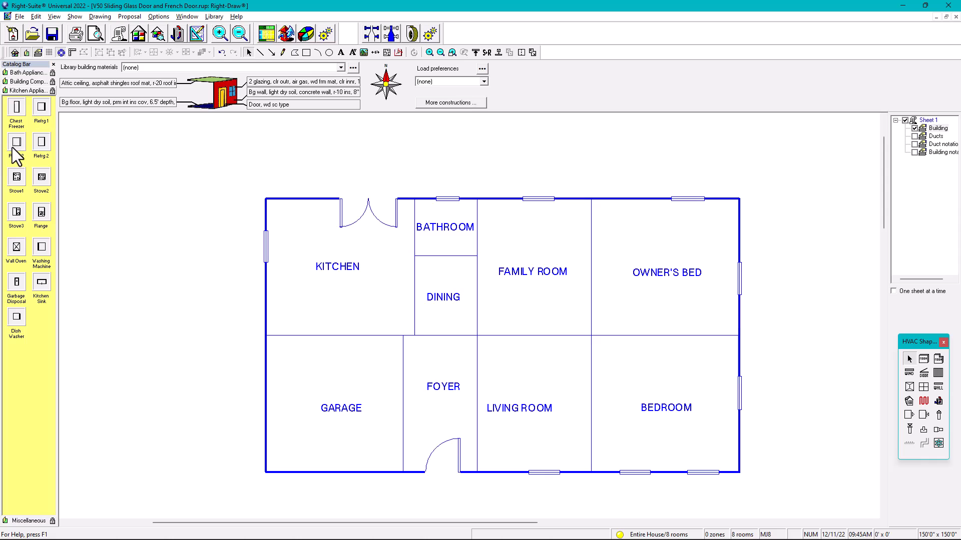
click(16, 142)
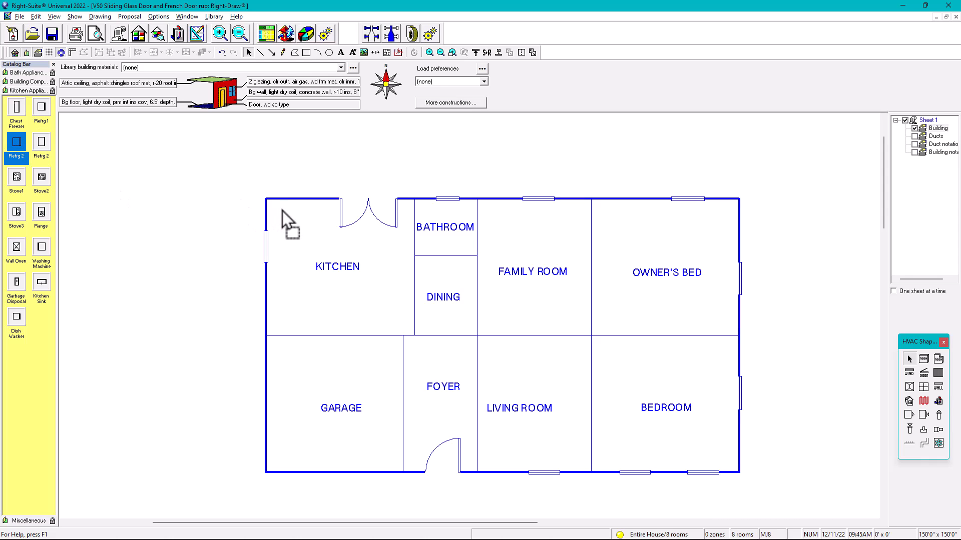
click(282, 217)
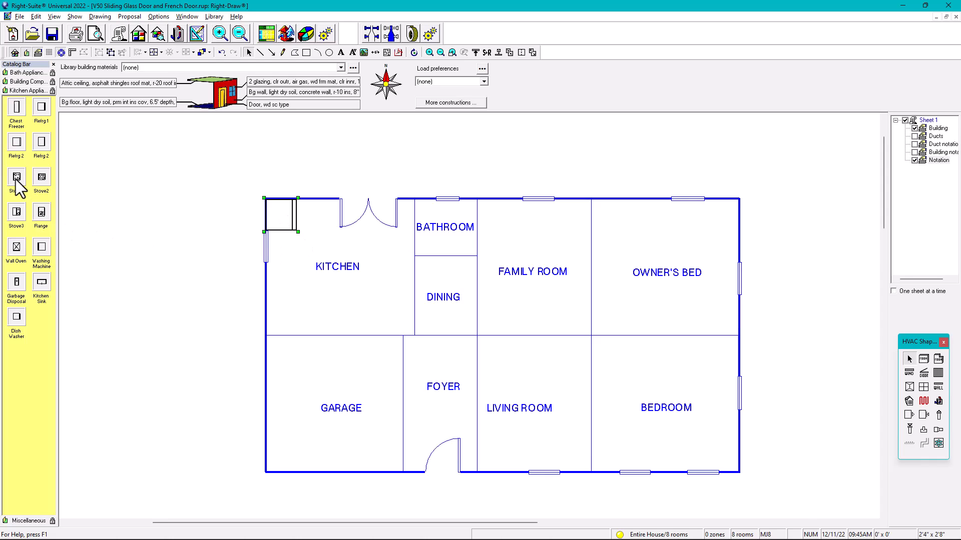
click(41, 178)
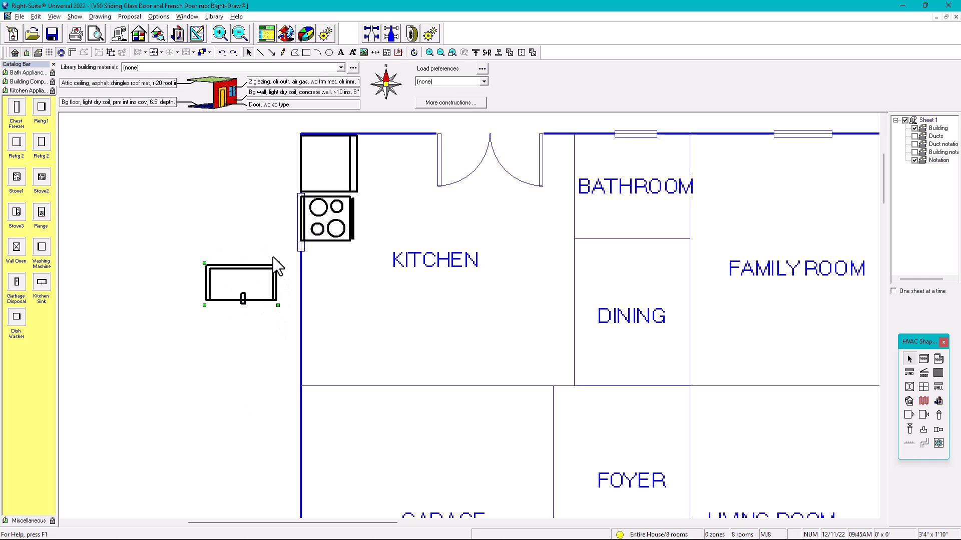
mouse_move(280, 272)
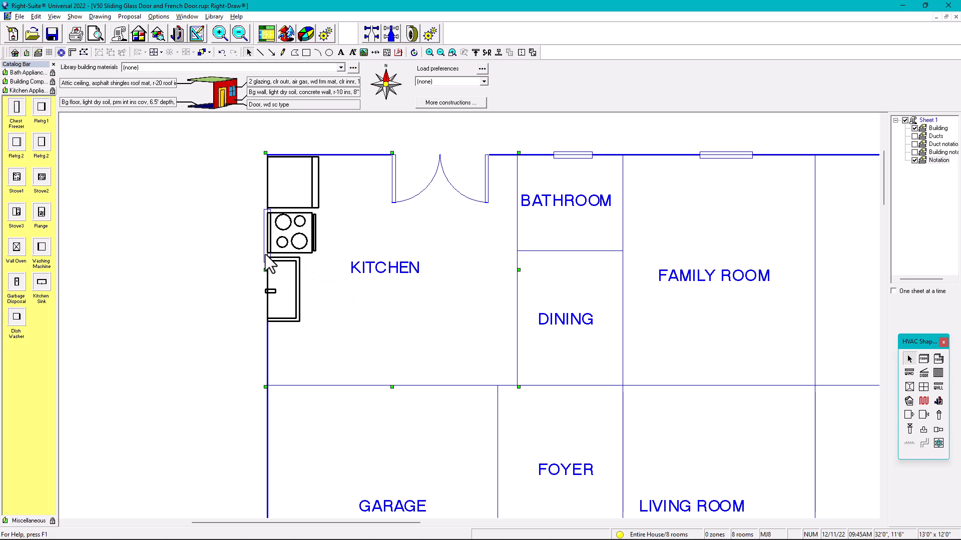
Step: Select the kitchen's left-wall window and bring up its LOWESINGLE construction details
click(304, 245)
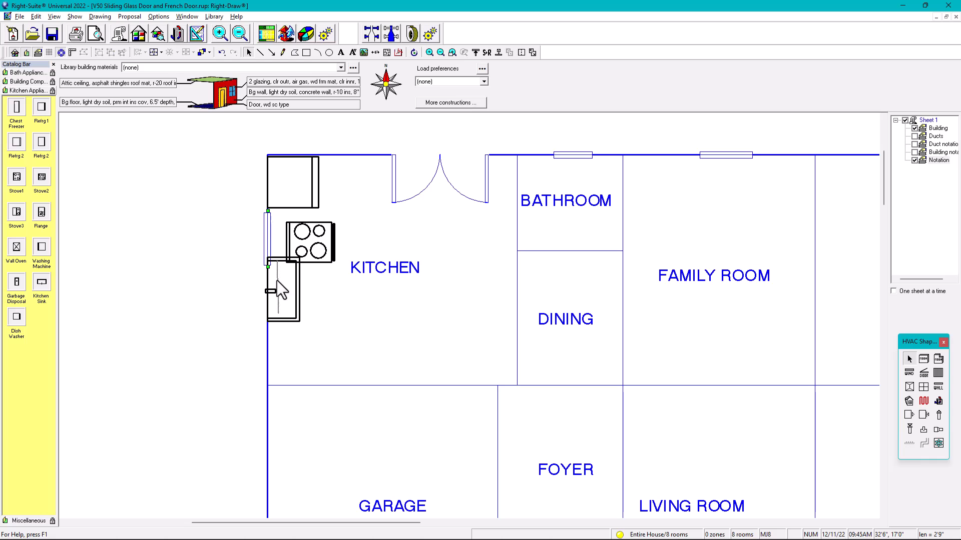
click(306, 240)
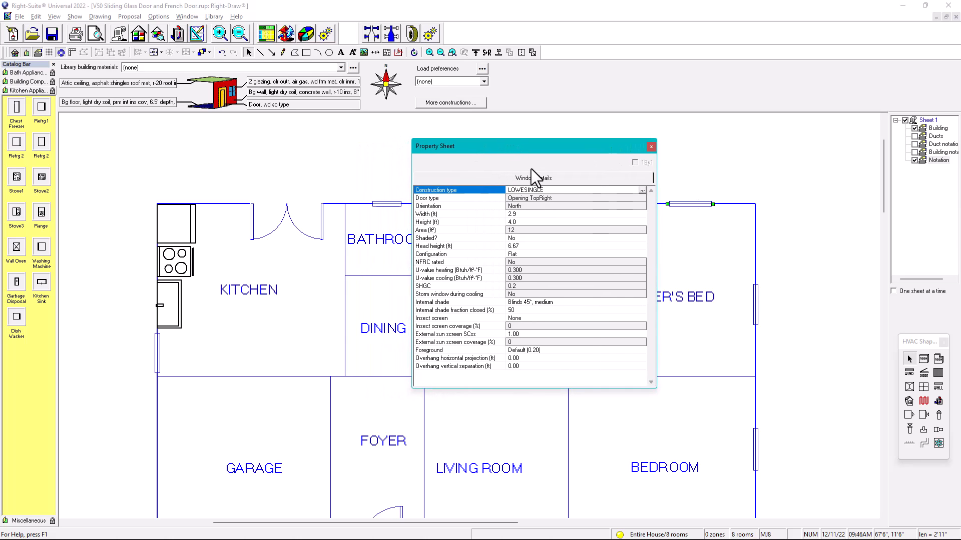
mouse_move(540, 203)
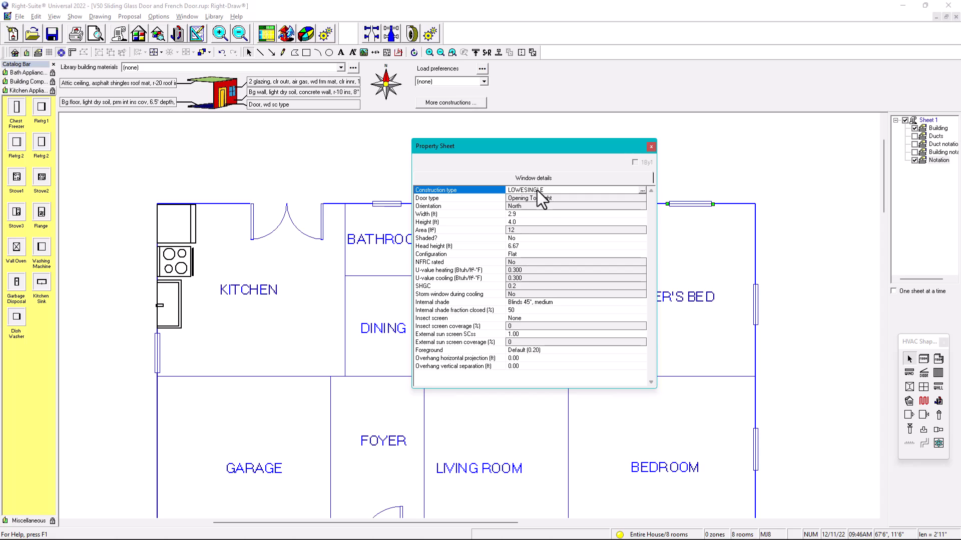
click(643, 190)
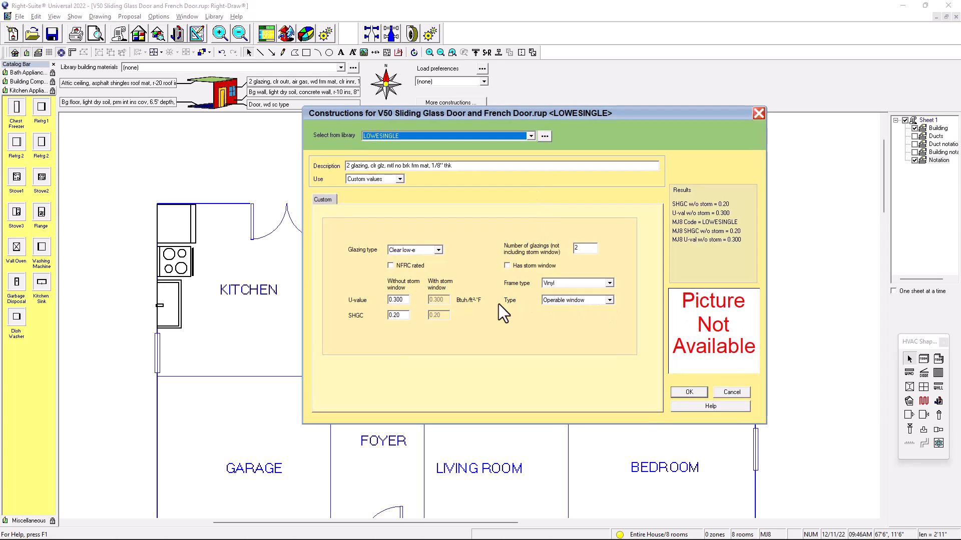
Step: Review the type choices, keep Operable window and close the construction details
click(610, 299)
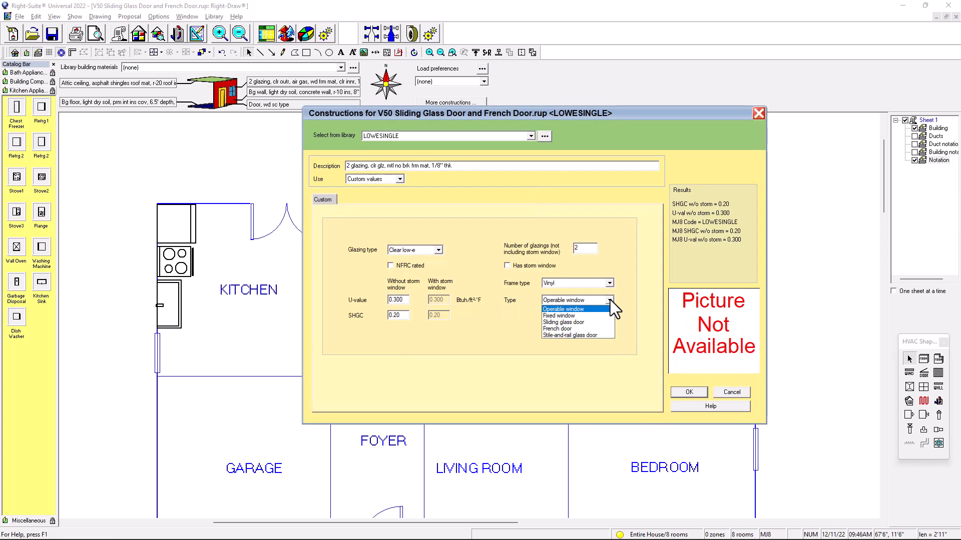
click(569, 308)
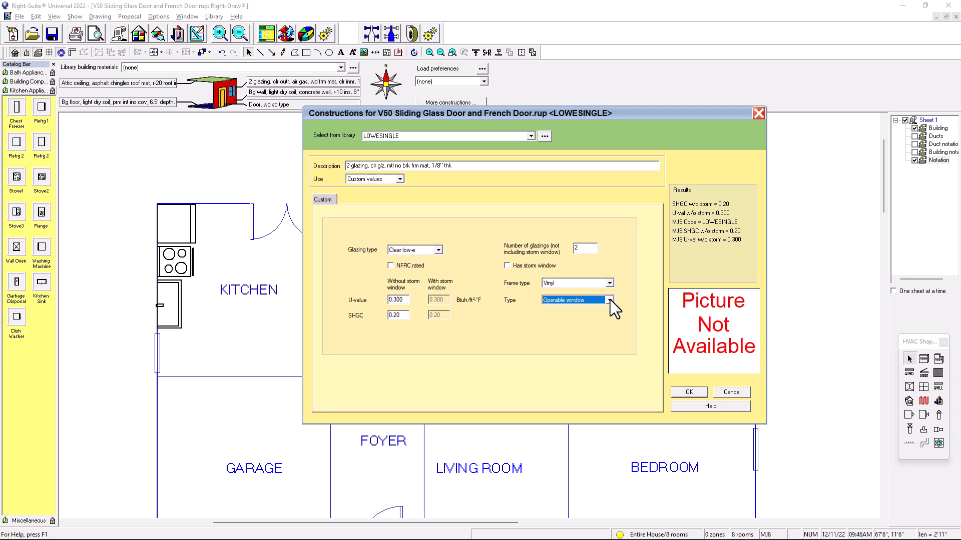
click(688, 392)
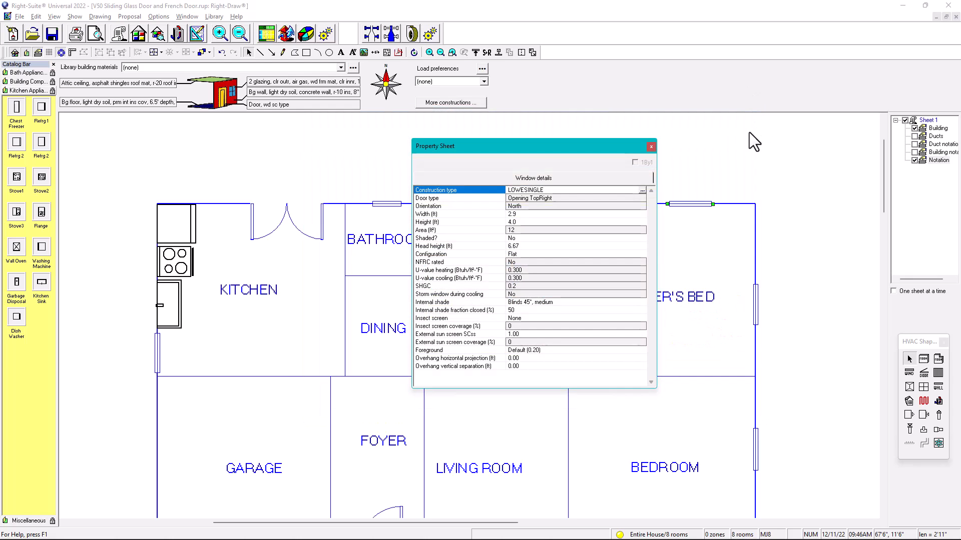
mouse_move(428, 211)
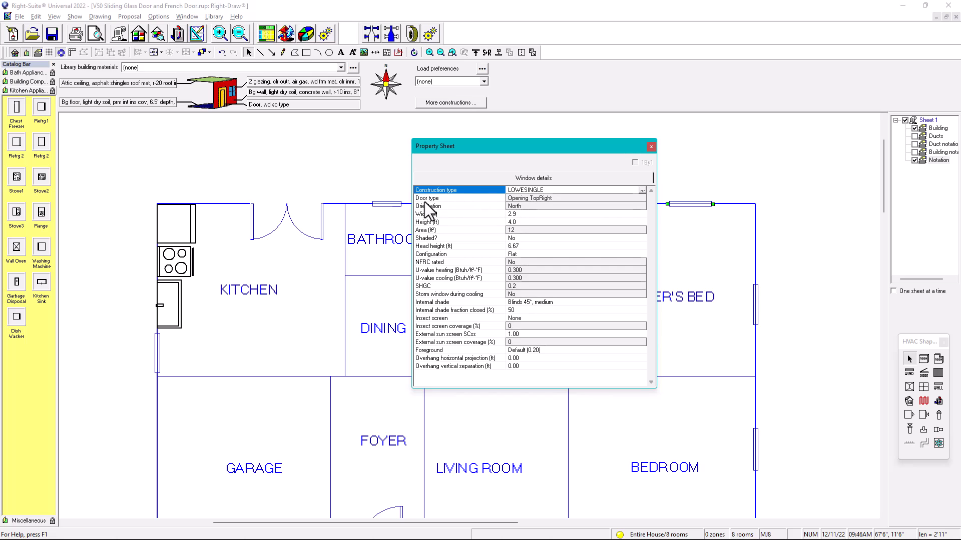
mouse_move(604, 205)
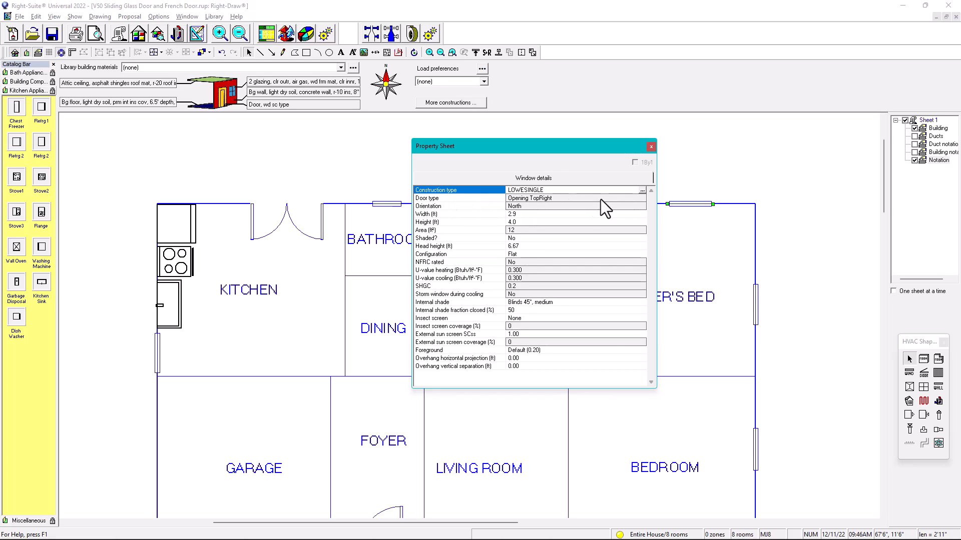
mouse_move(618, 205)
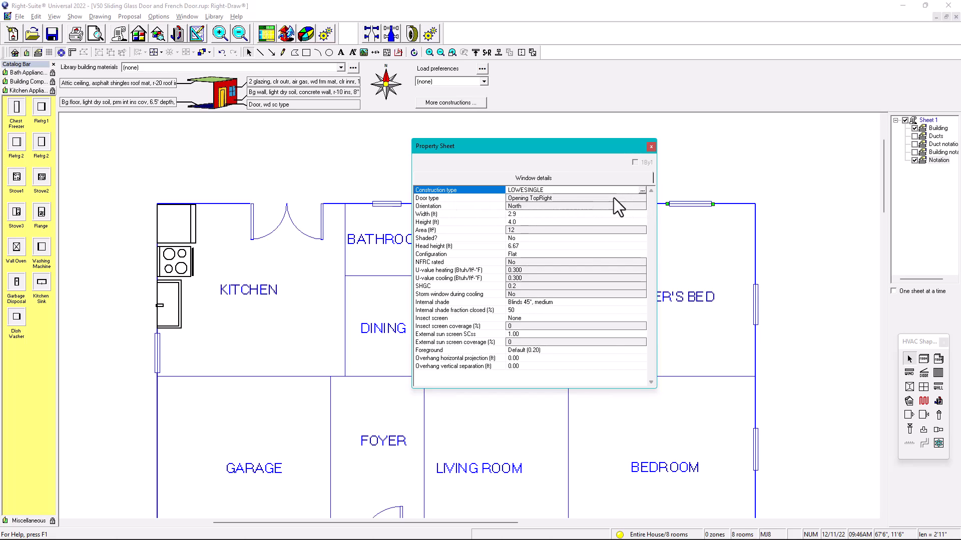
Step: Select the window's Door type row and dismiss its property sheet with the red X
click(460, 198)
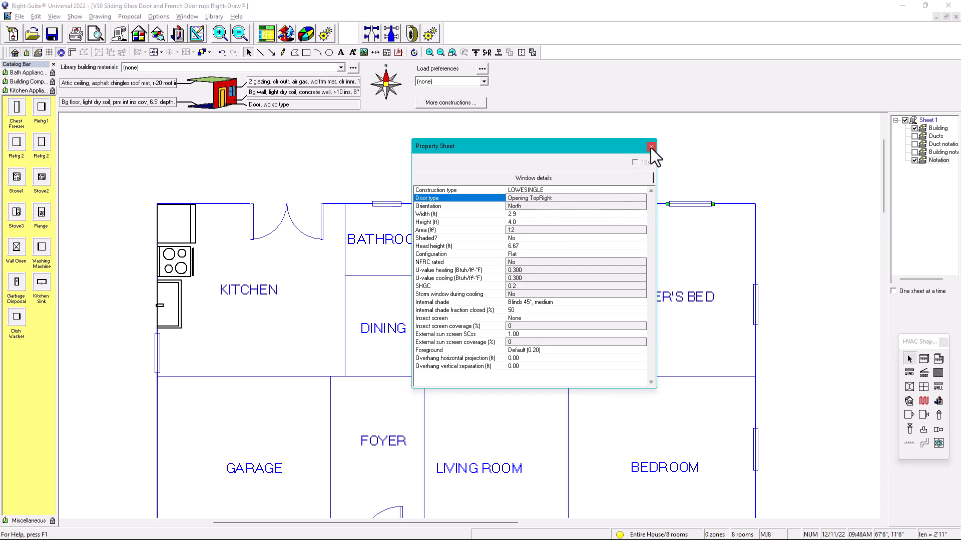
click(650, 146)
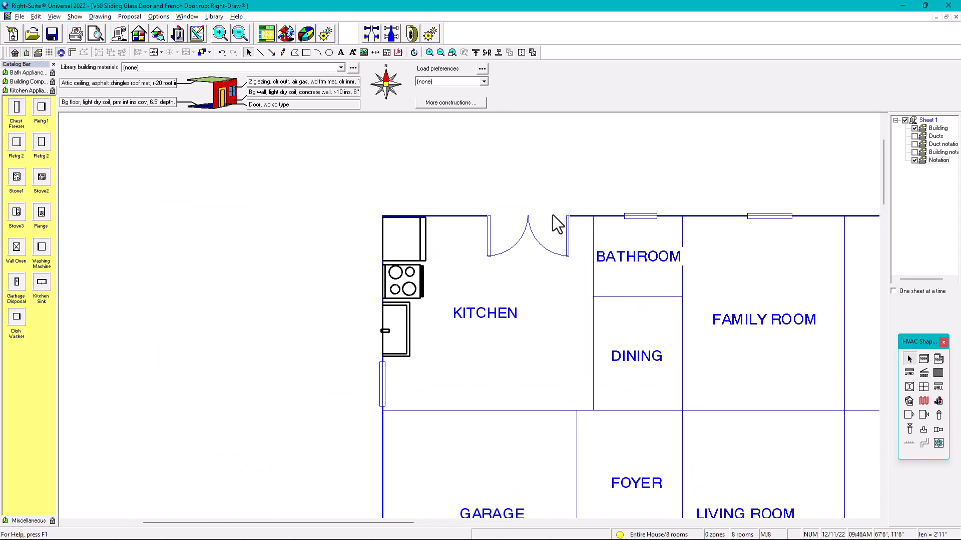
Step: Show the kitchen French door's 5.0 by 7.5 ft double-door properties and move the sheet aside
double_click(525, 233)
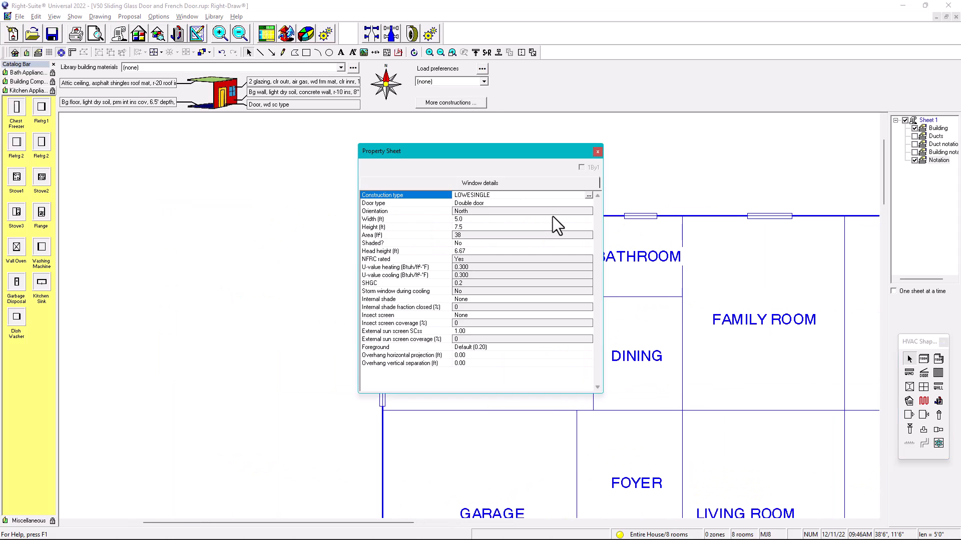
drag(441, 151, 667, 143)
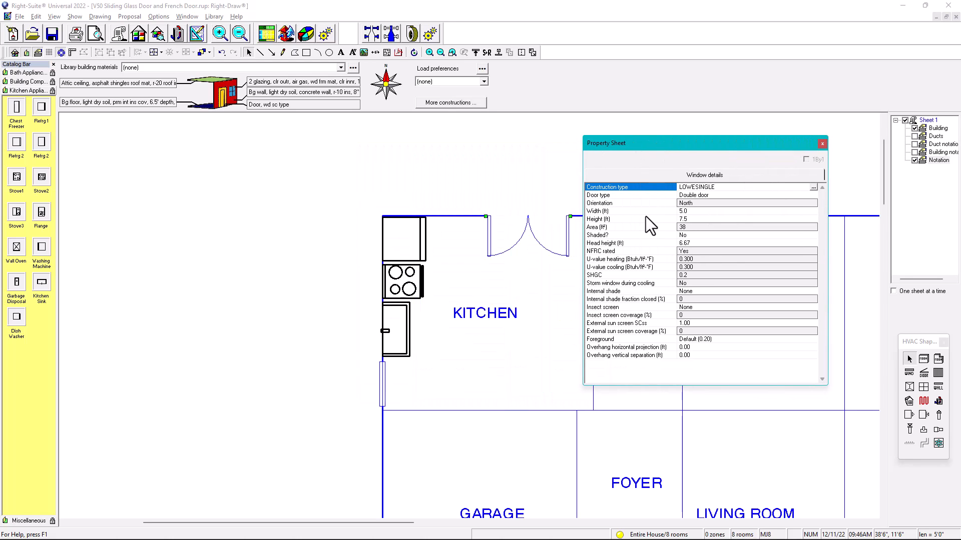
mouse_move(698, 204)
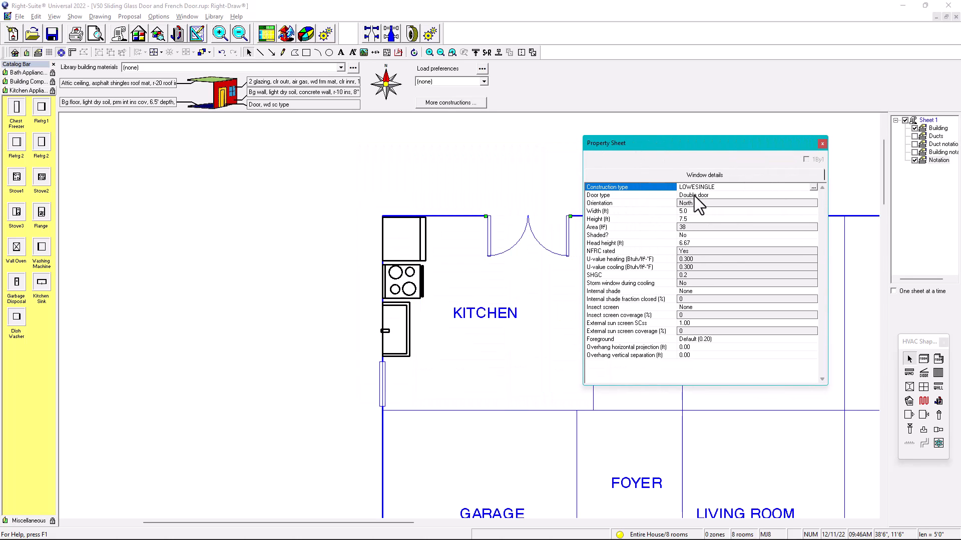
mouse_move(709, 206)
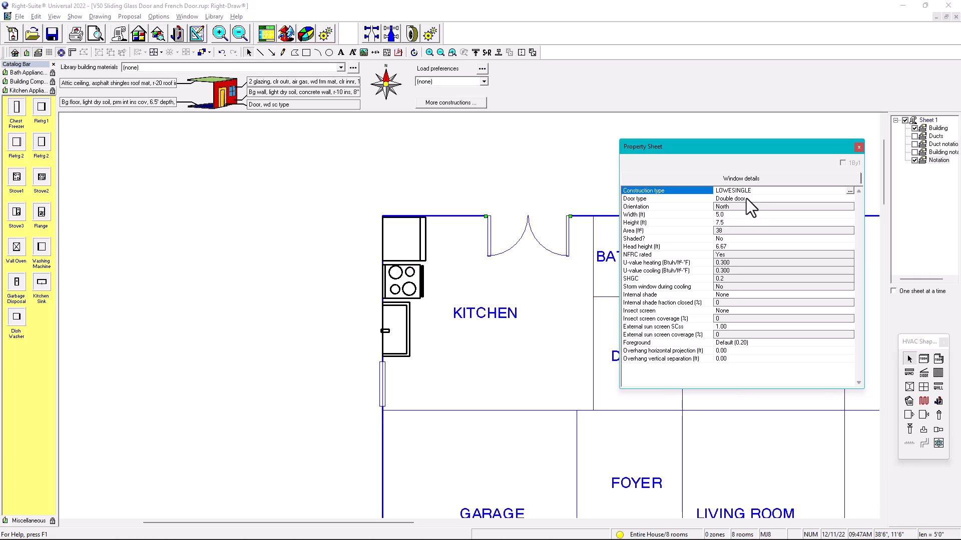
Step: Choose Sliding door as the kitchen French door's type, then deselect the door
click(847, 199)
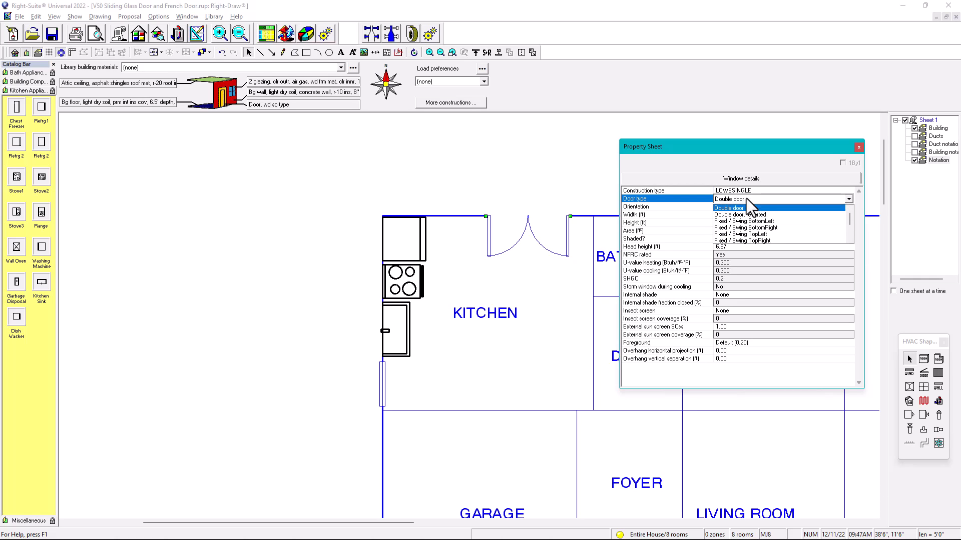
mouse_move(759, 235)
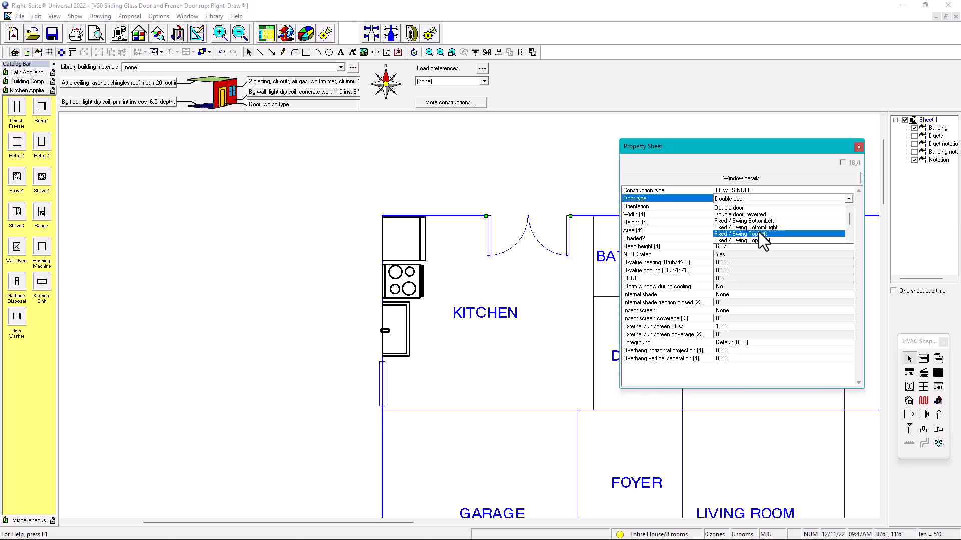
scroll(down, 3)
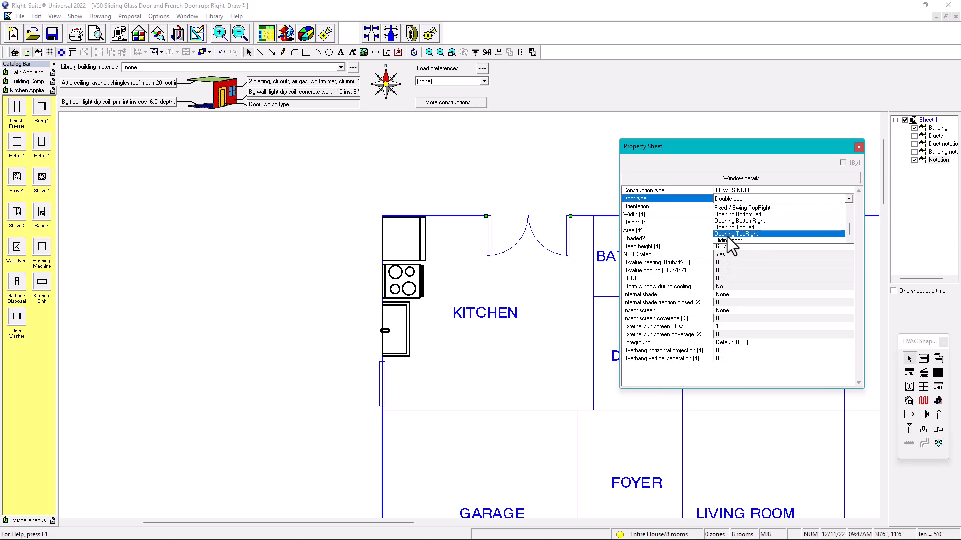
click(728, 241)
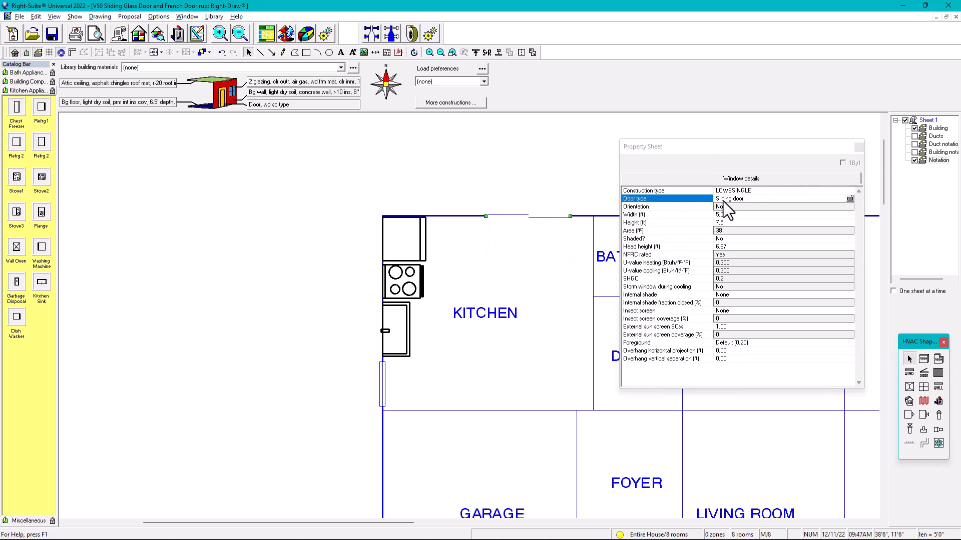
click(848, 198)
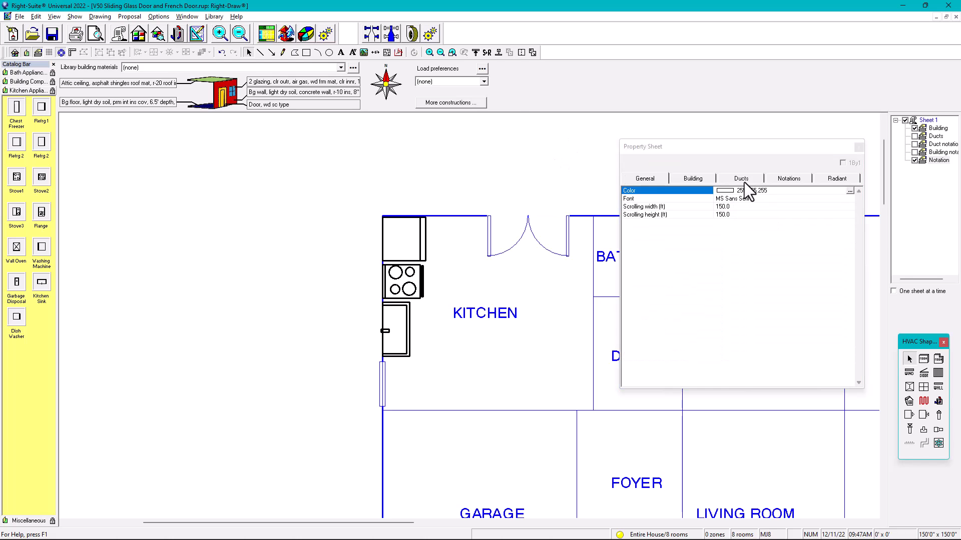
mouse_move(534, 230)
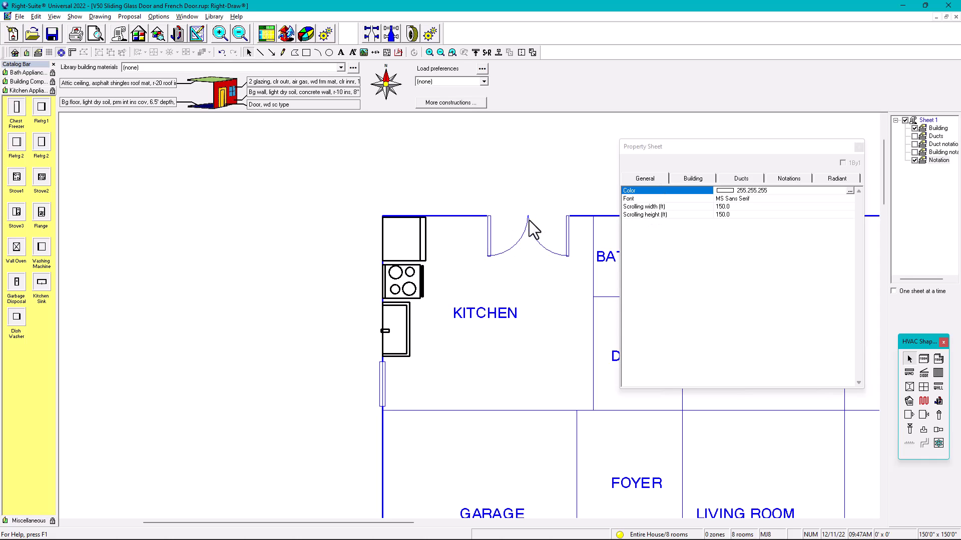
click(849, 198)
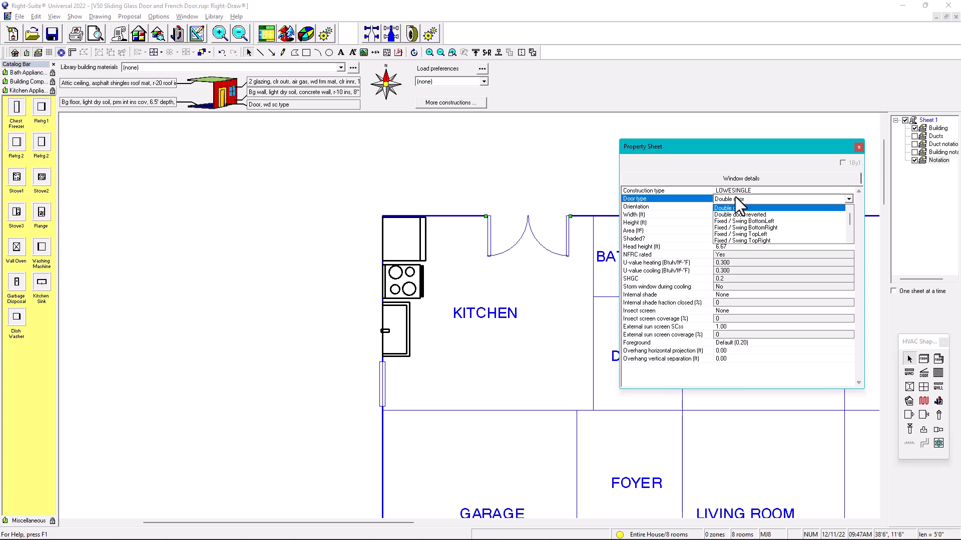
click(730, 214)
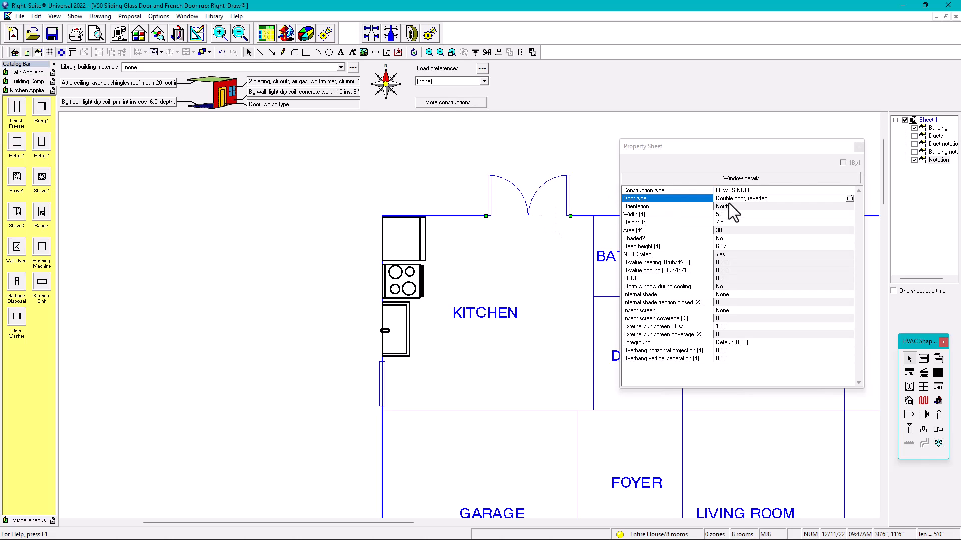
click(850, 199)
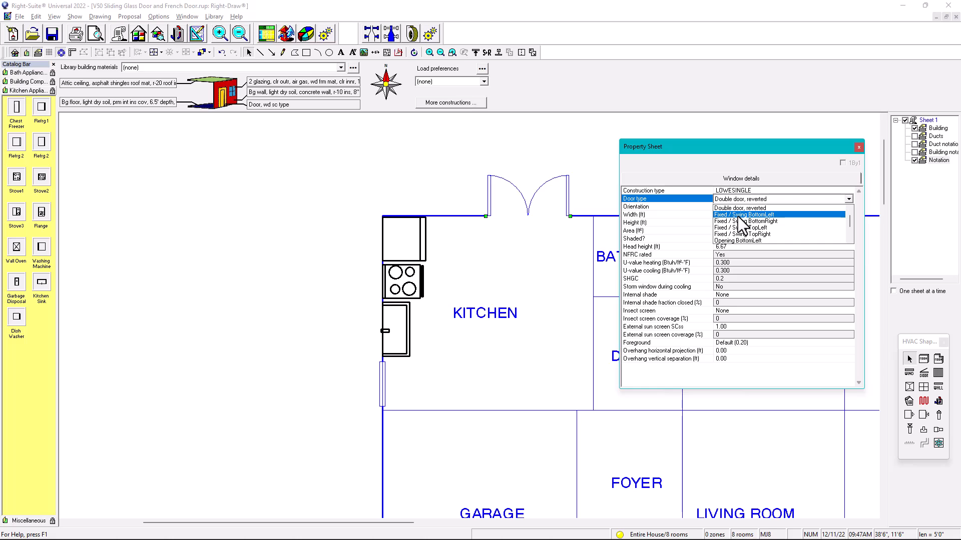
click(741, 214)
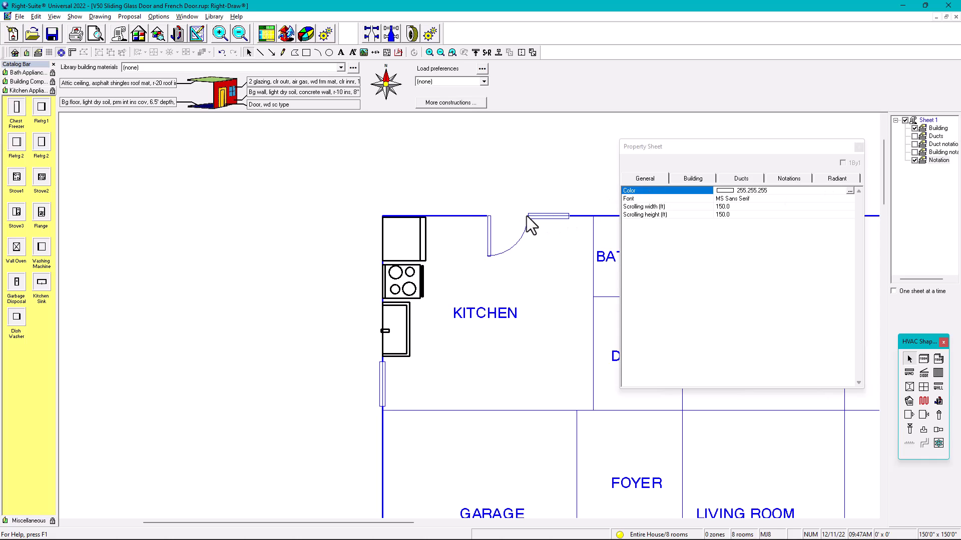
click(847, 198)
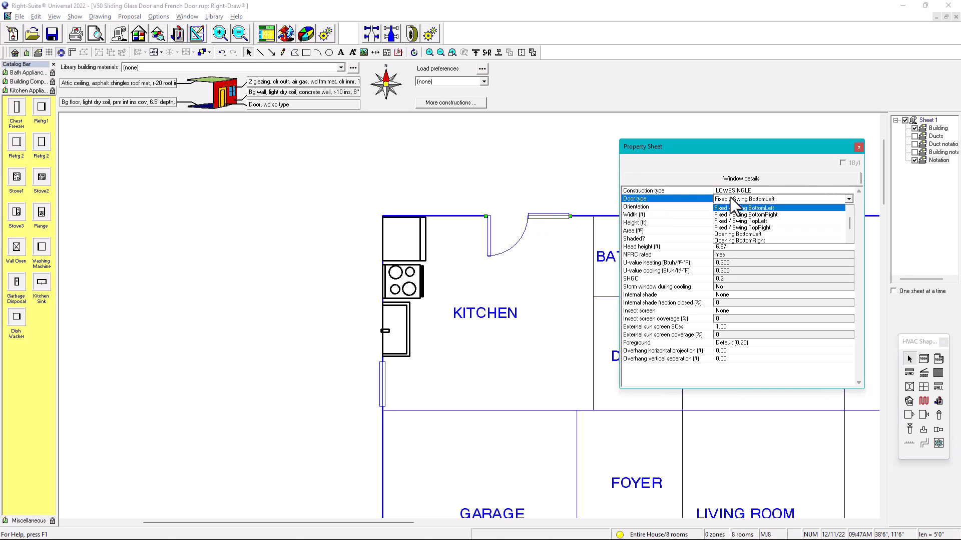
click(739, 234)
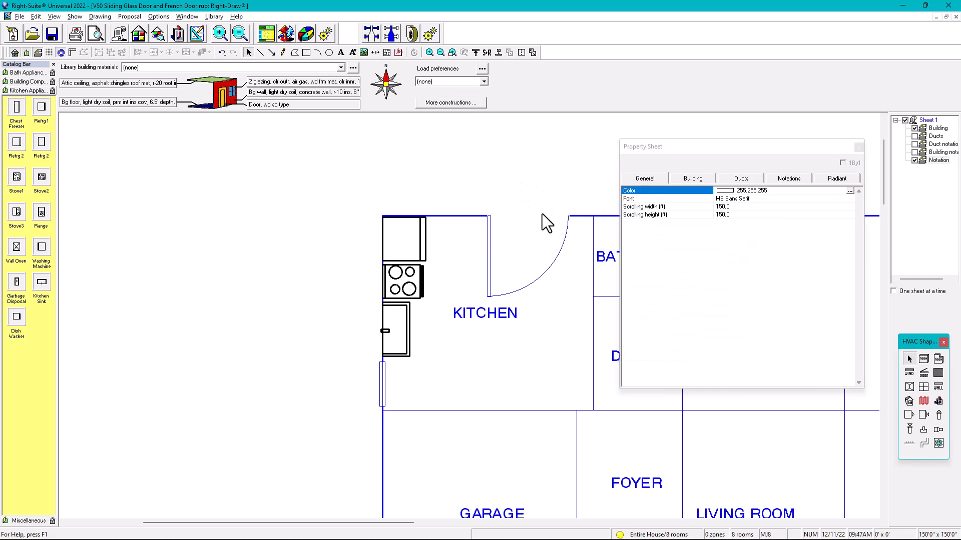
click(570, 218)
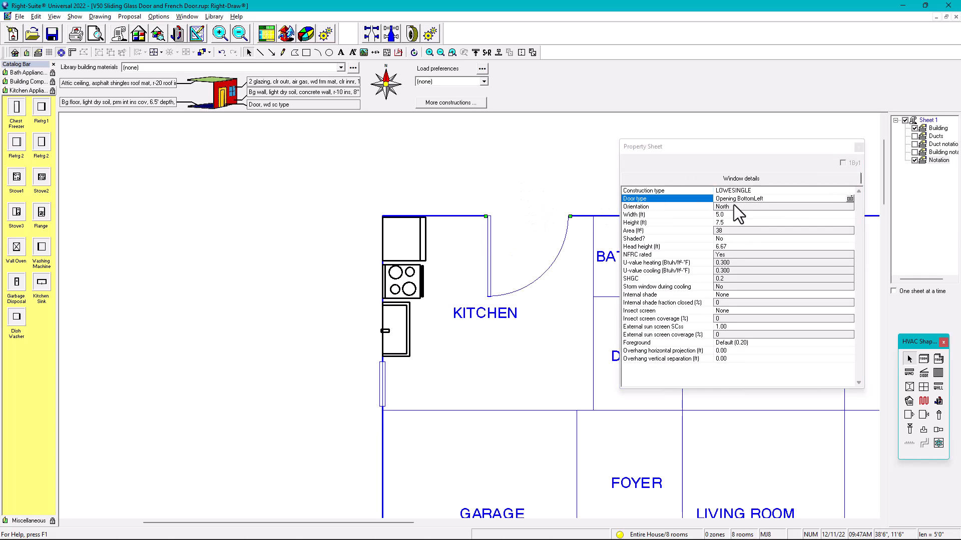
click(847, 198)
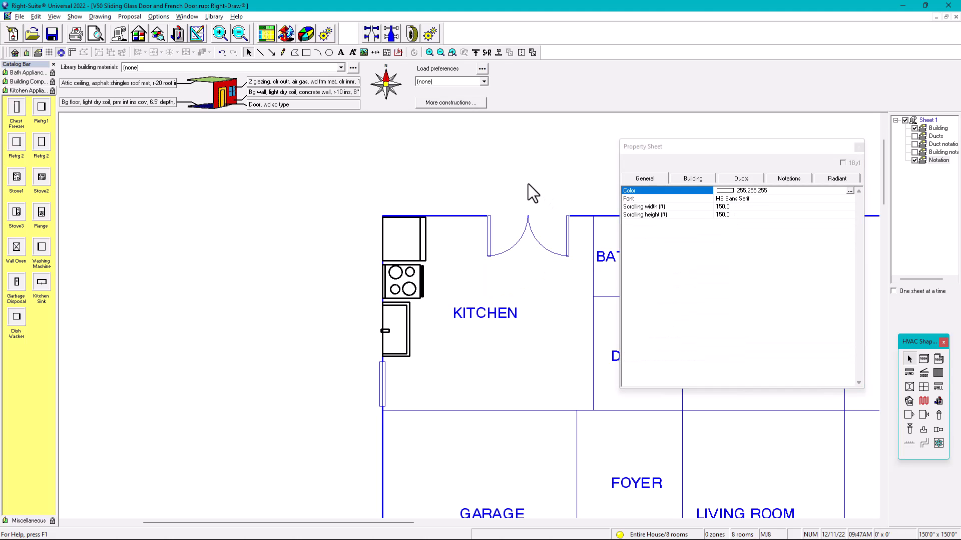
Step: Select the kitchen's north French door to list its Double door window properties
click(528, 236)
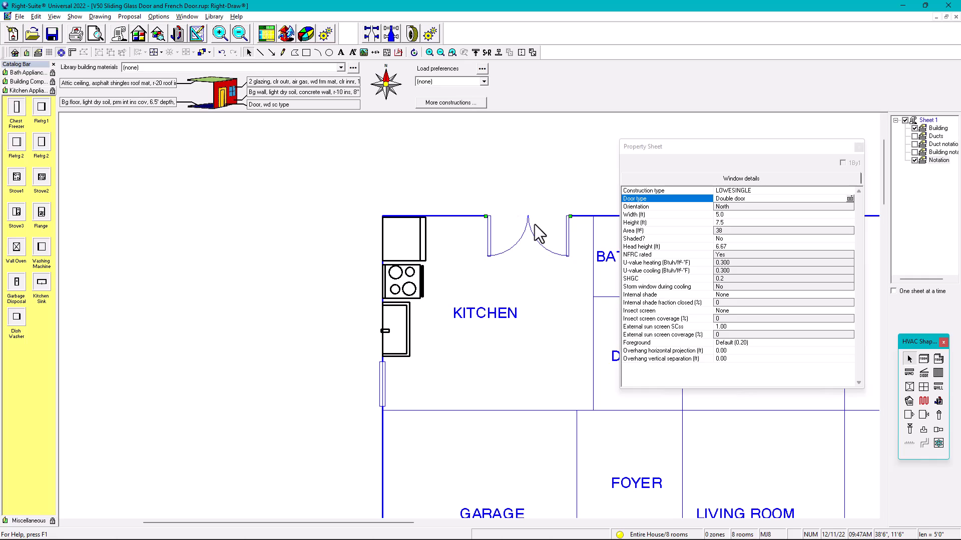
mouse_move(744, 231)
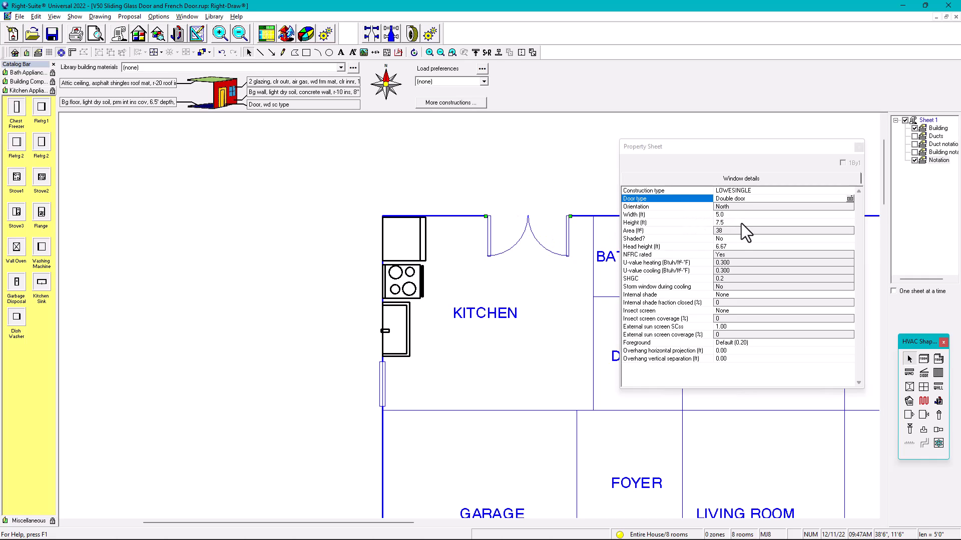
mouse_move(733, 221)
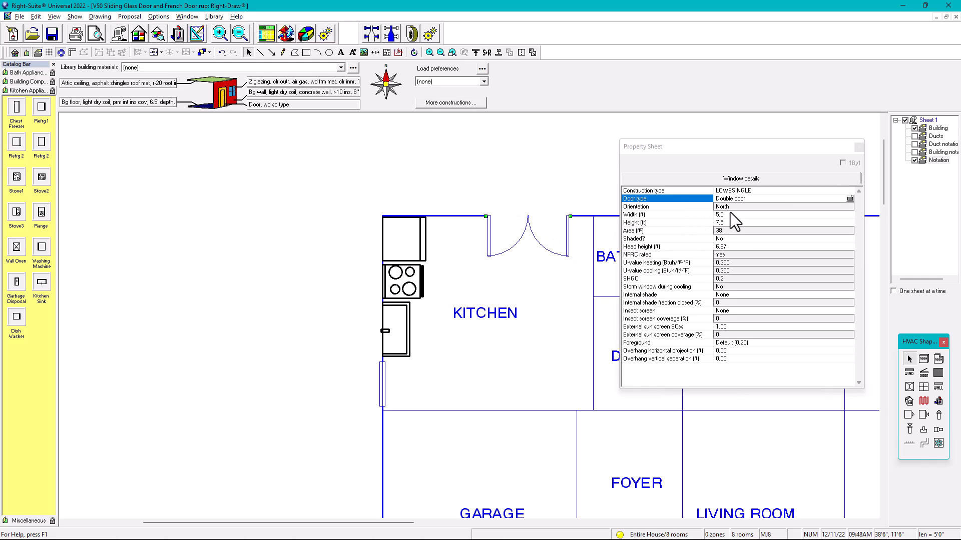
mouse_move(729, 233)
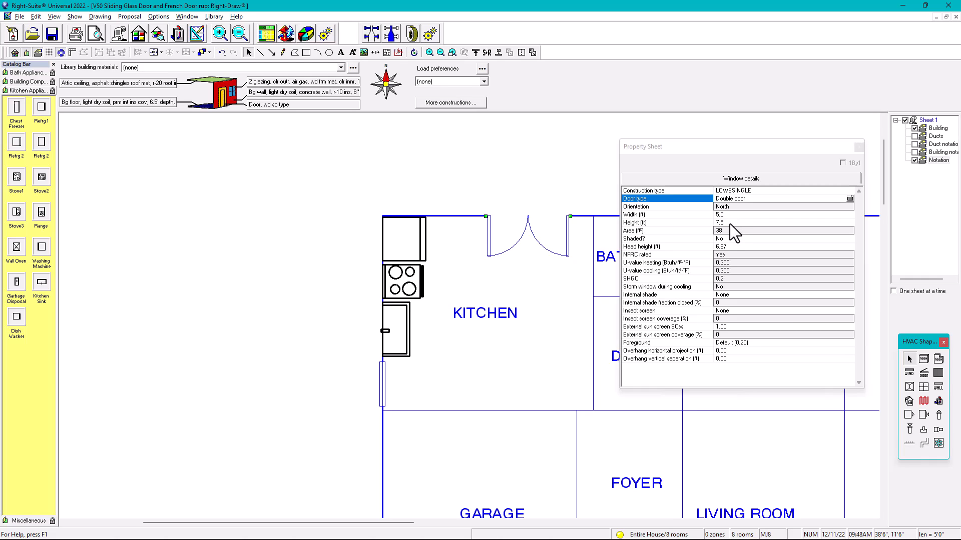
mouse_move(730, 257)
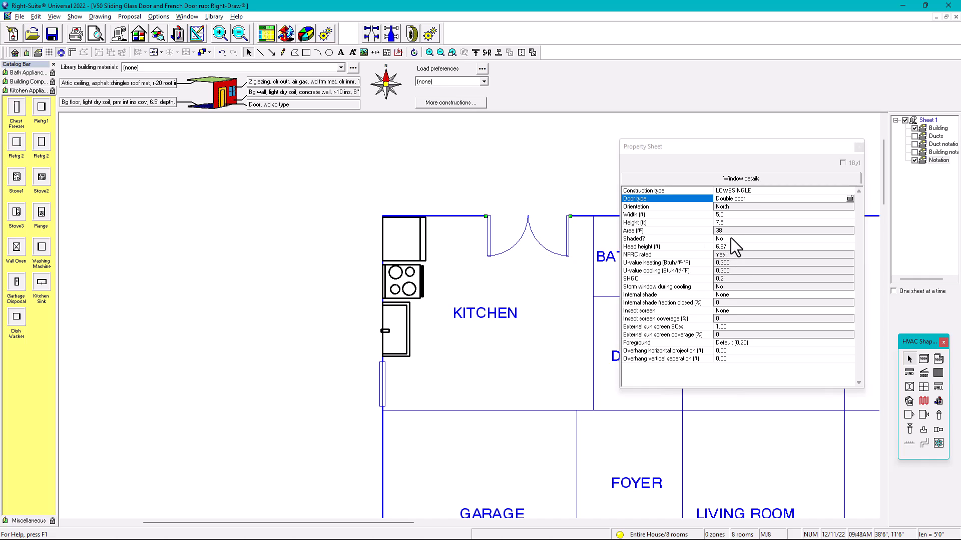
mouse_move(746, 273)
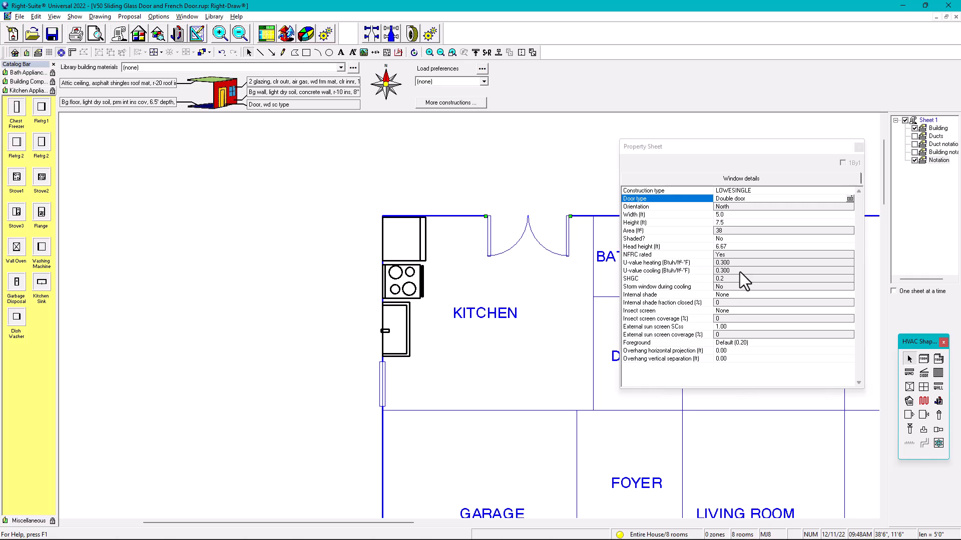
mouse_move(659, 348)
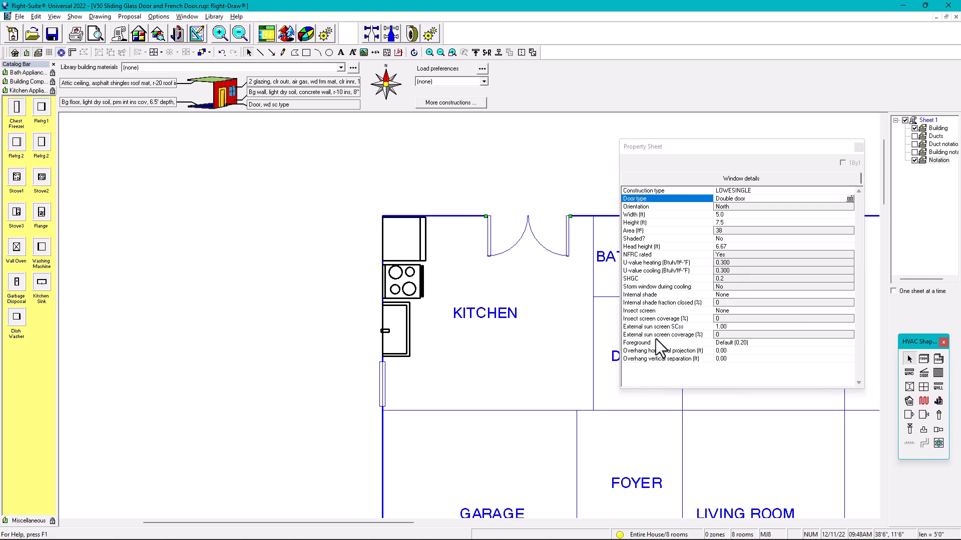
mouse_move(751, 354)
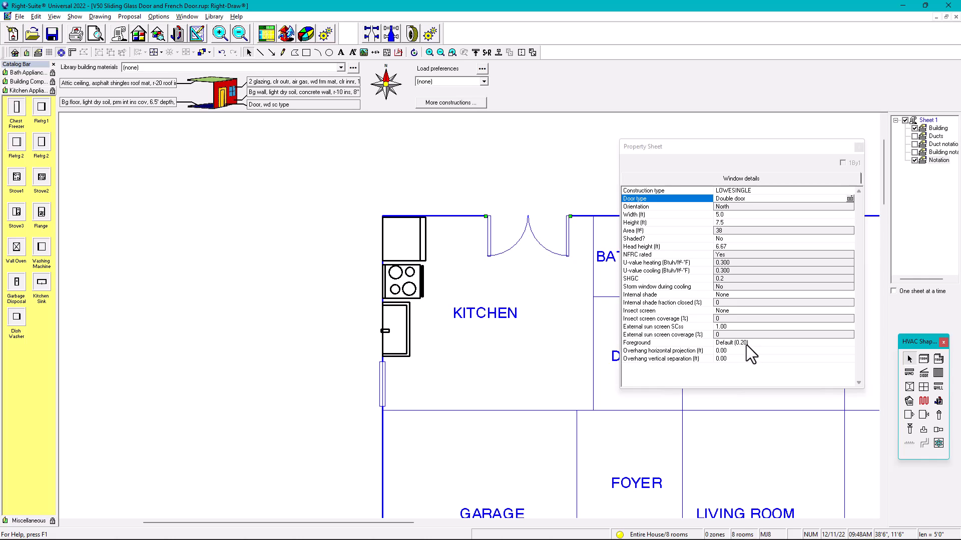
click(848, 342)
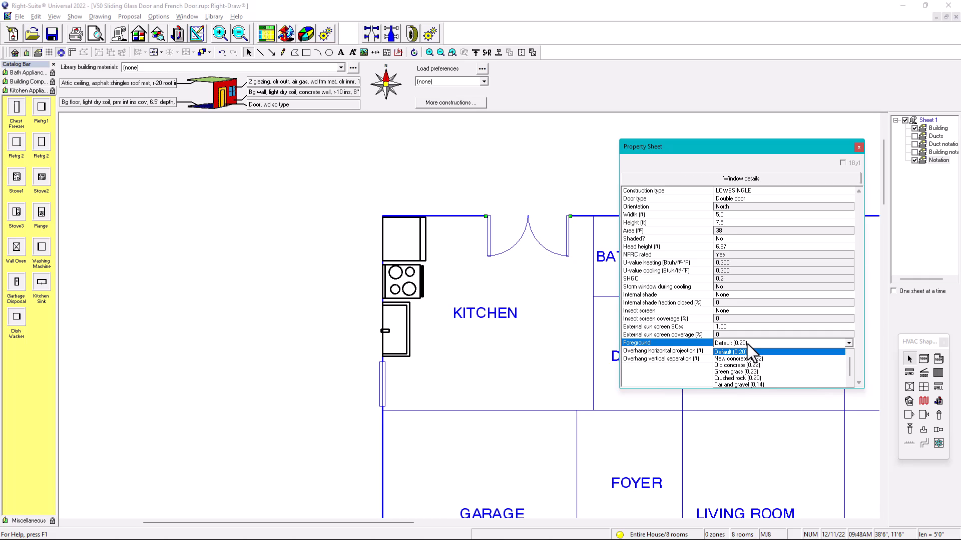
mouse_move(750, 358)
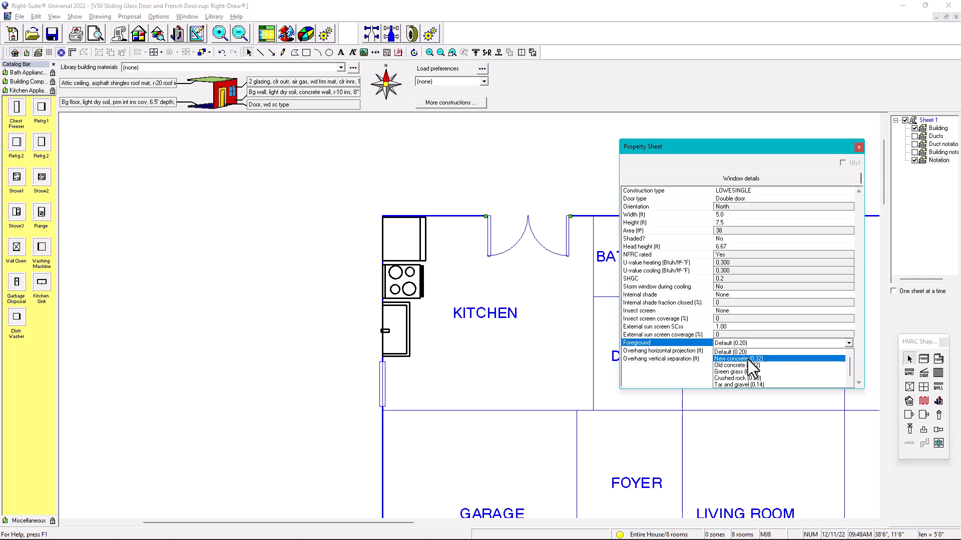
click(732, 358)
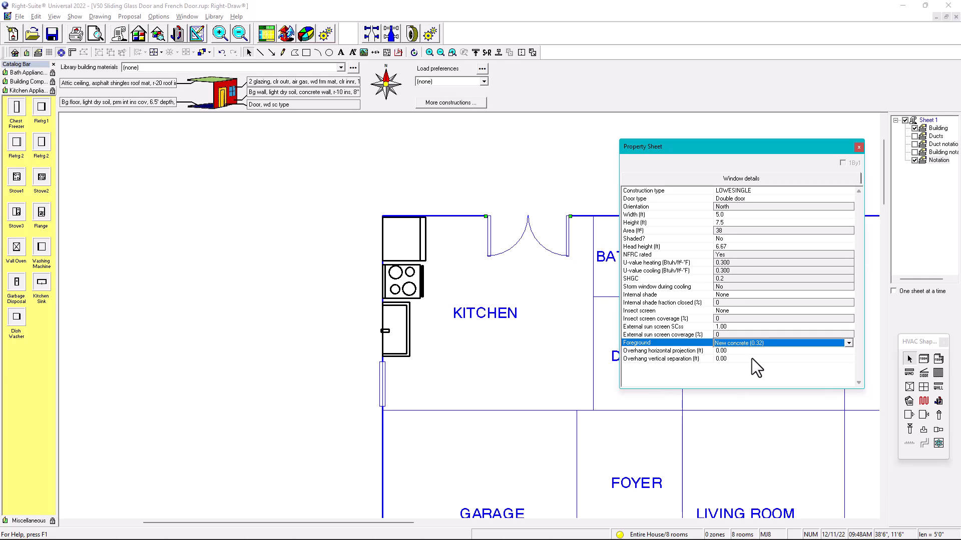
mouse_move(750, 355)
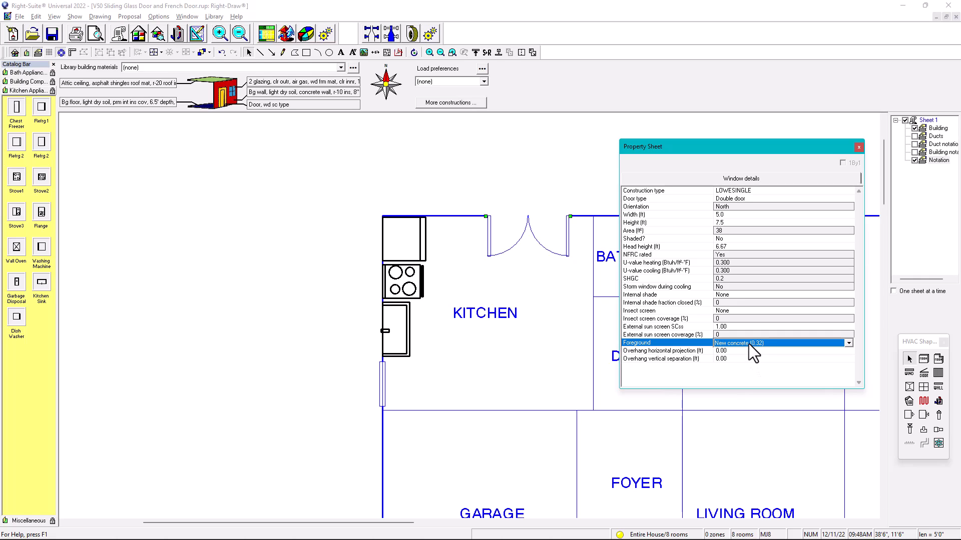
click(848, 342)
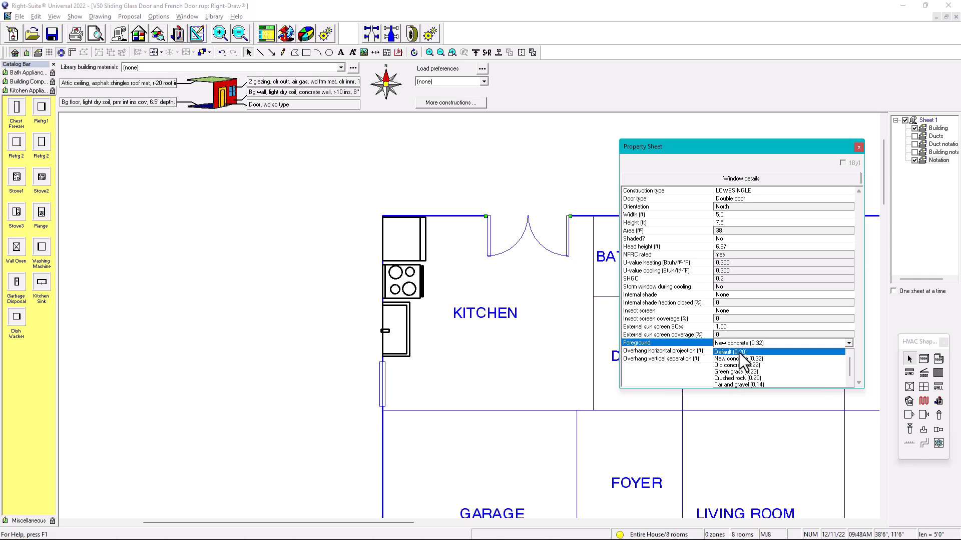
click(729, 351)
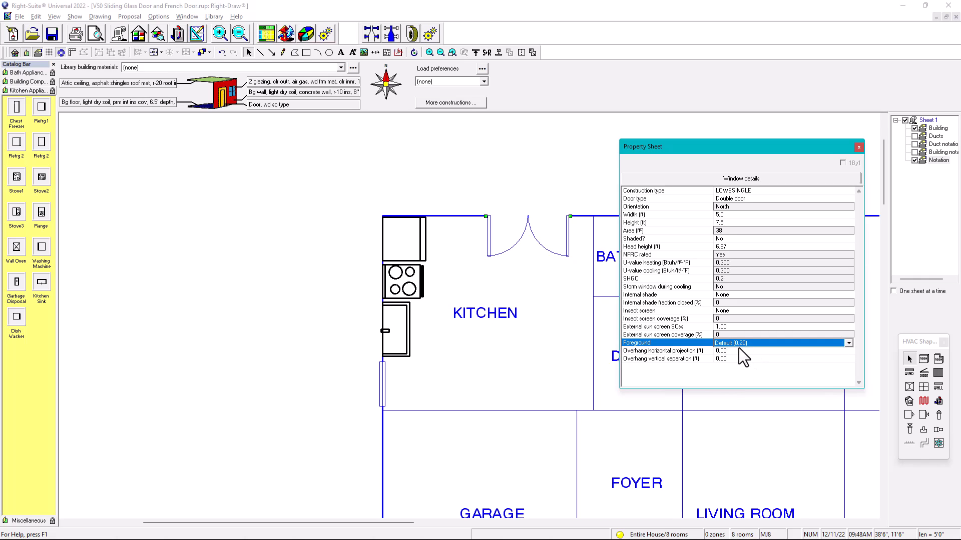
mouse_move(646, 353)
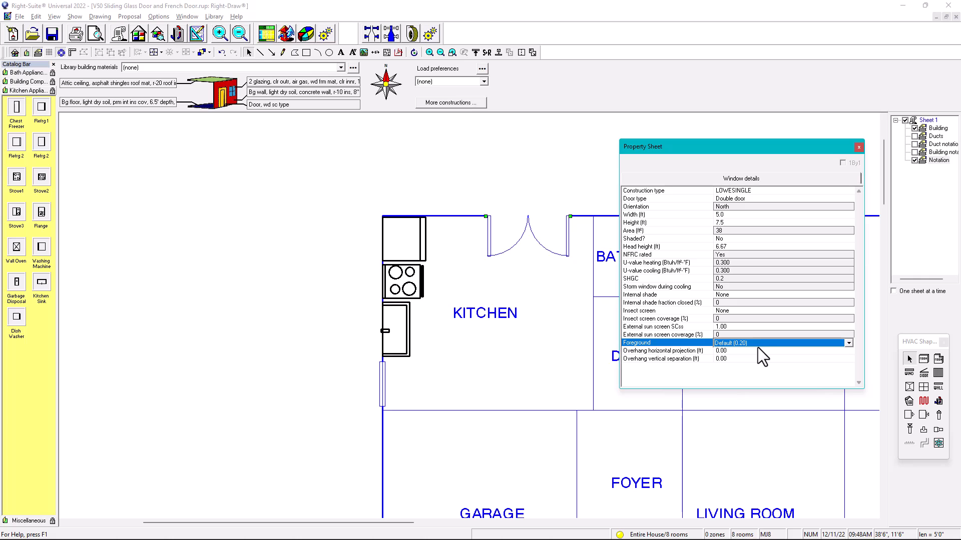
mouse_move(743, 354)
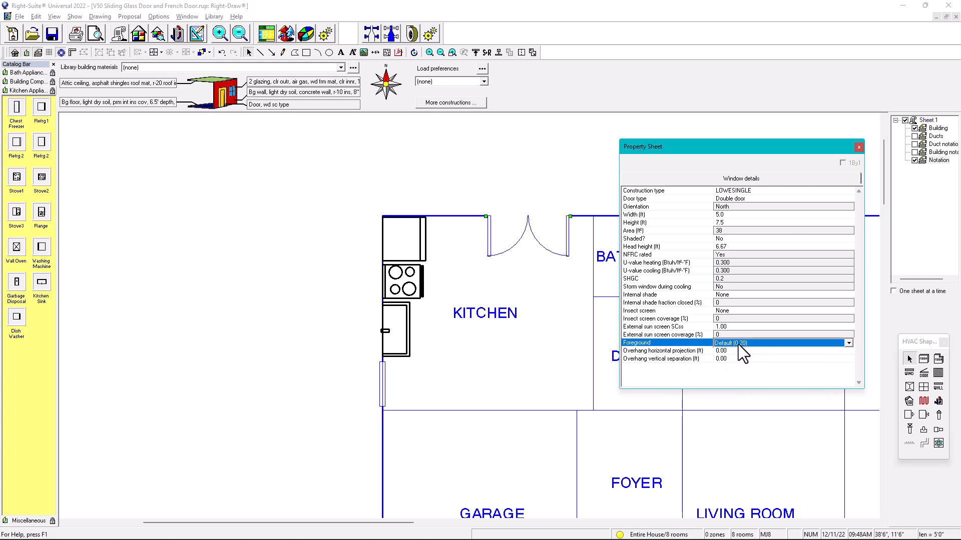
Step: Dismiss the kitchen door's property sheet, leaving the full eight-room plan visible
click(858, 146)
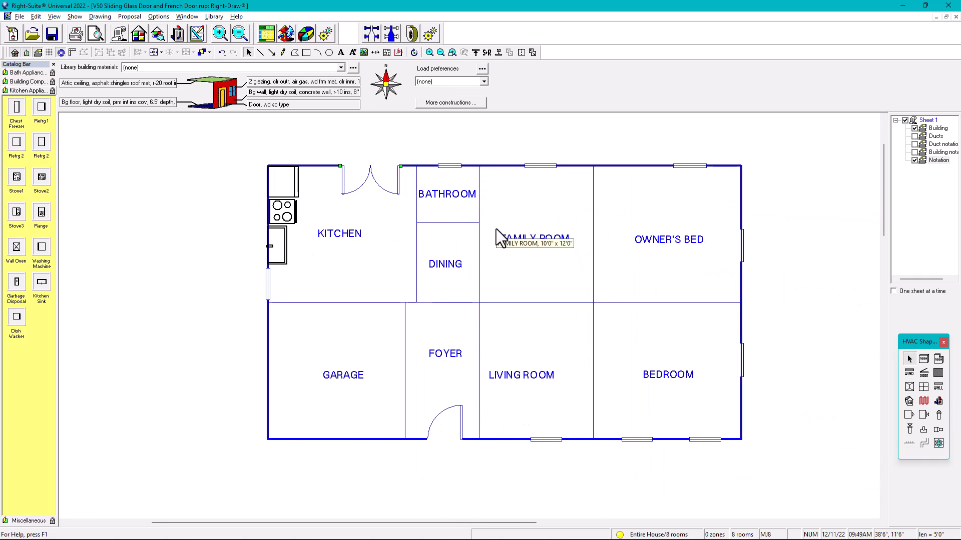
mouse_move(484, 242)
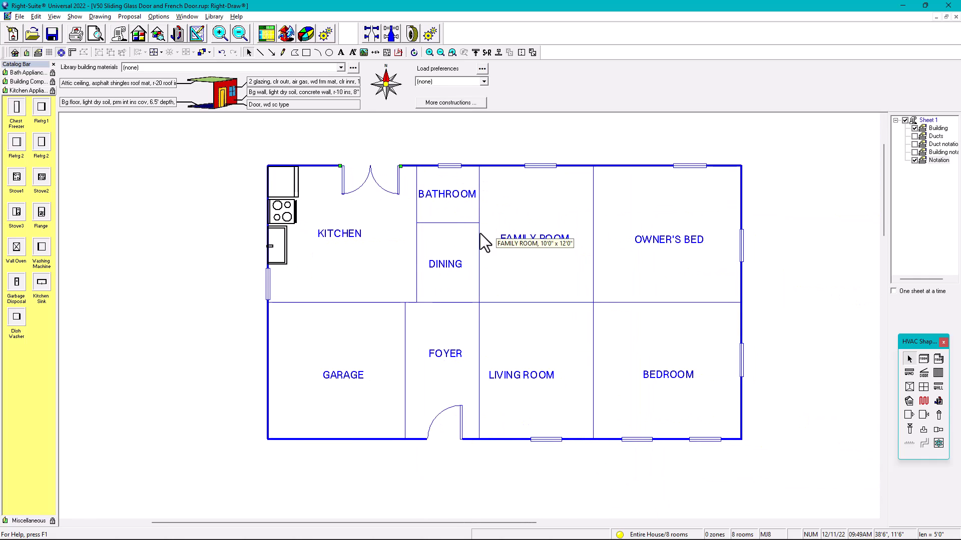